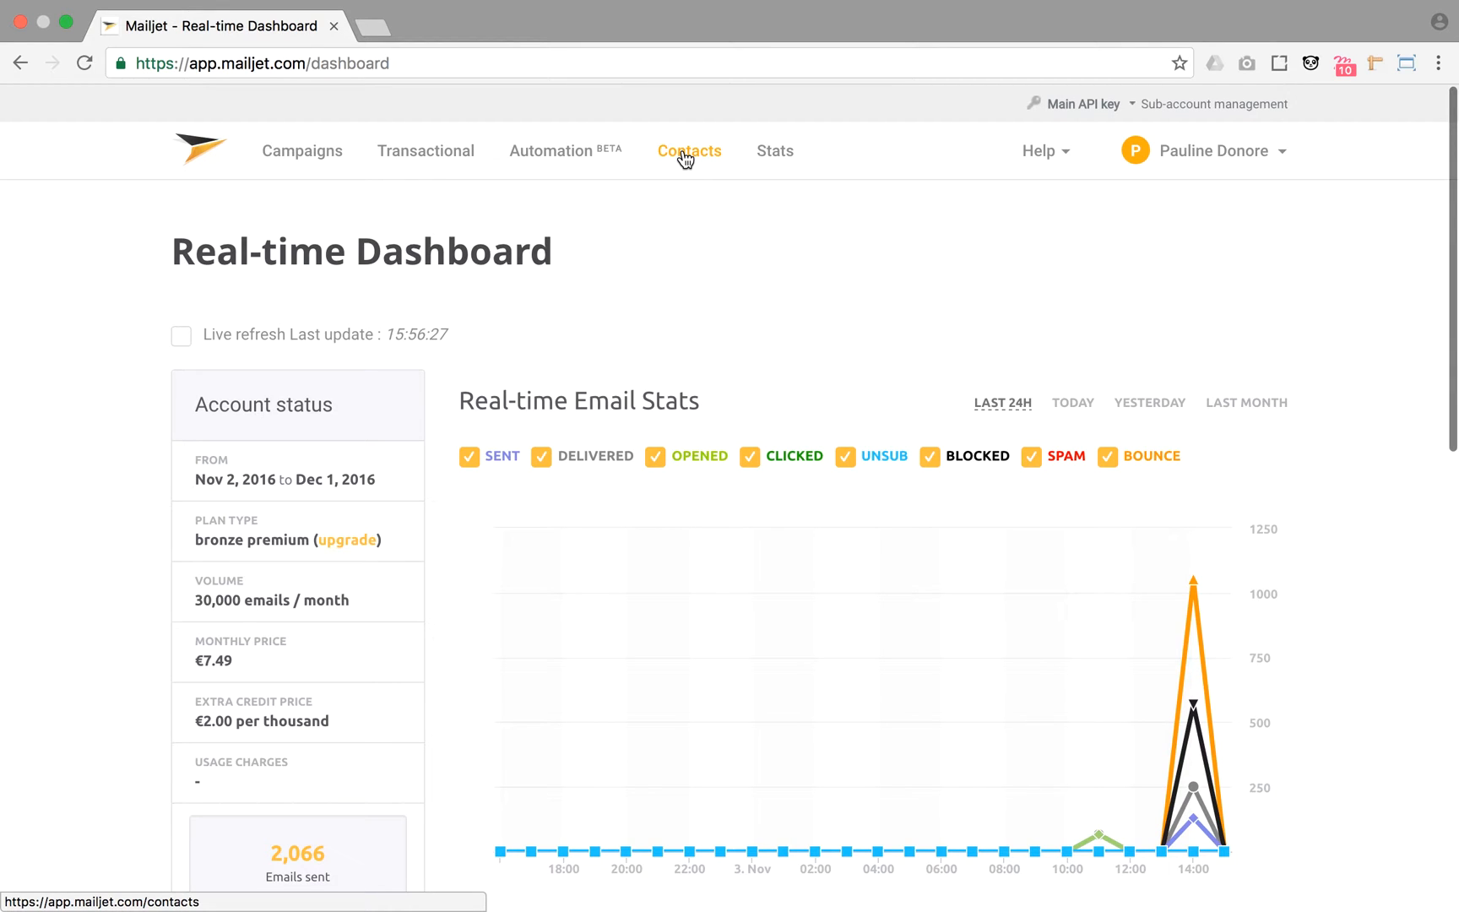
Go to Contacts and open the Segmentation page listing the five saved segments.
click(689, 151)
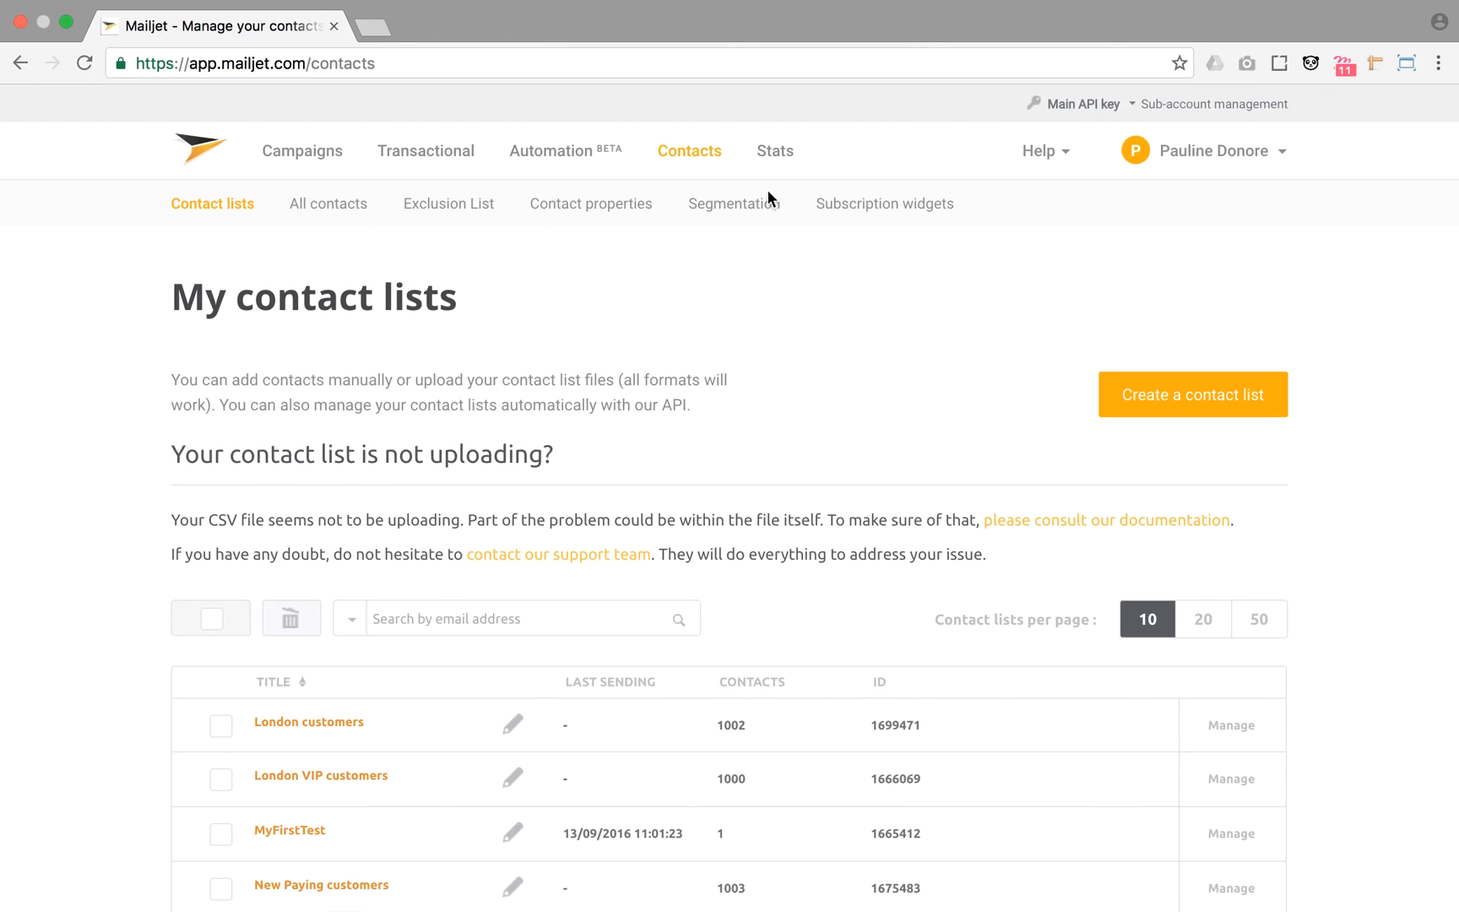
click(735, 204)
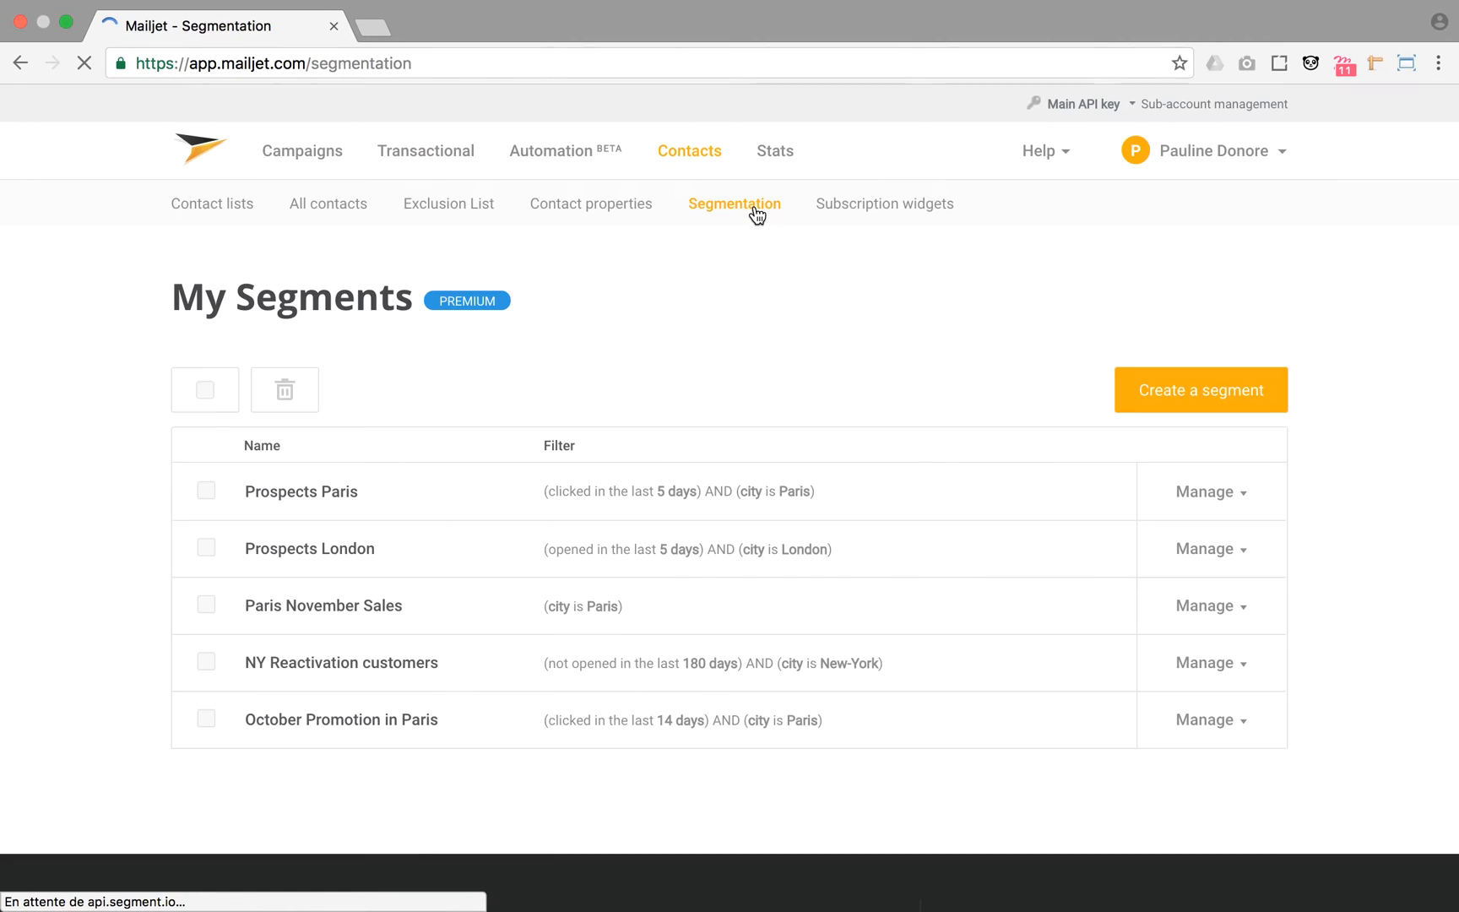
click(1201, 390)
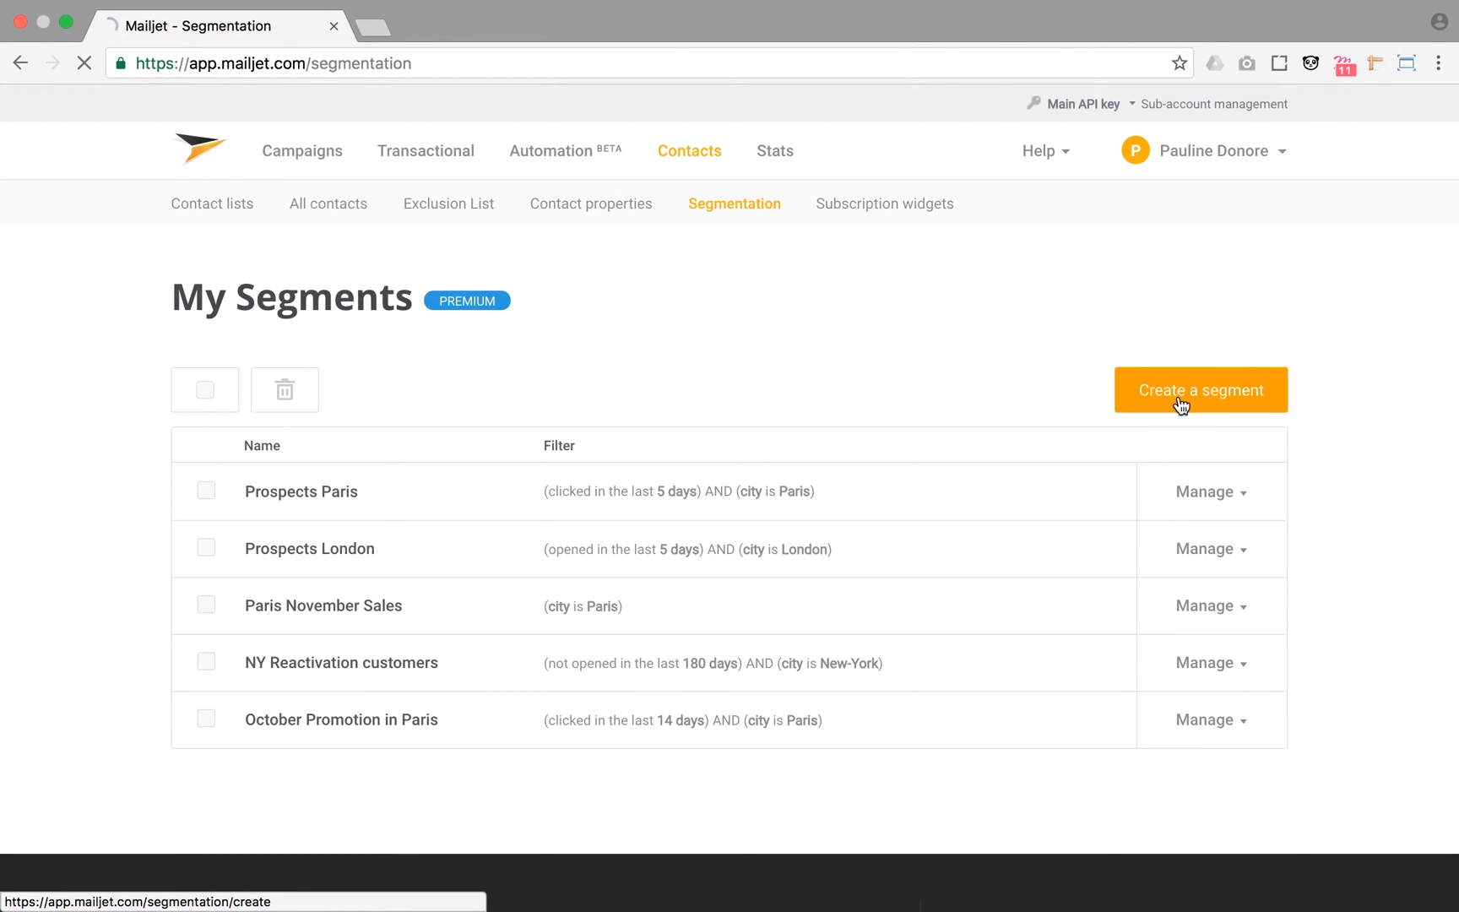
Start a new segment and show the property or behavior options for its first filter.
click(1200, 390)
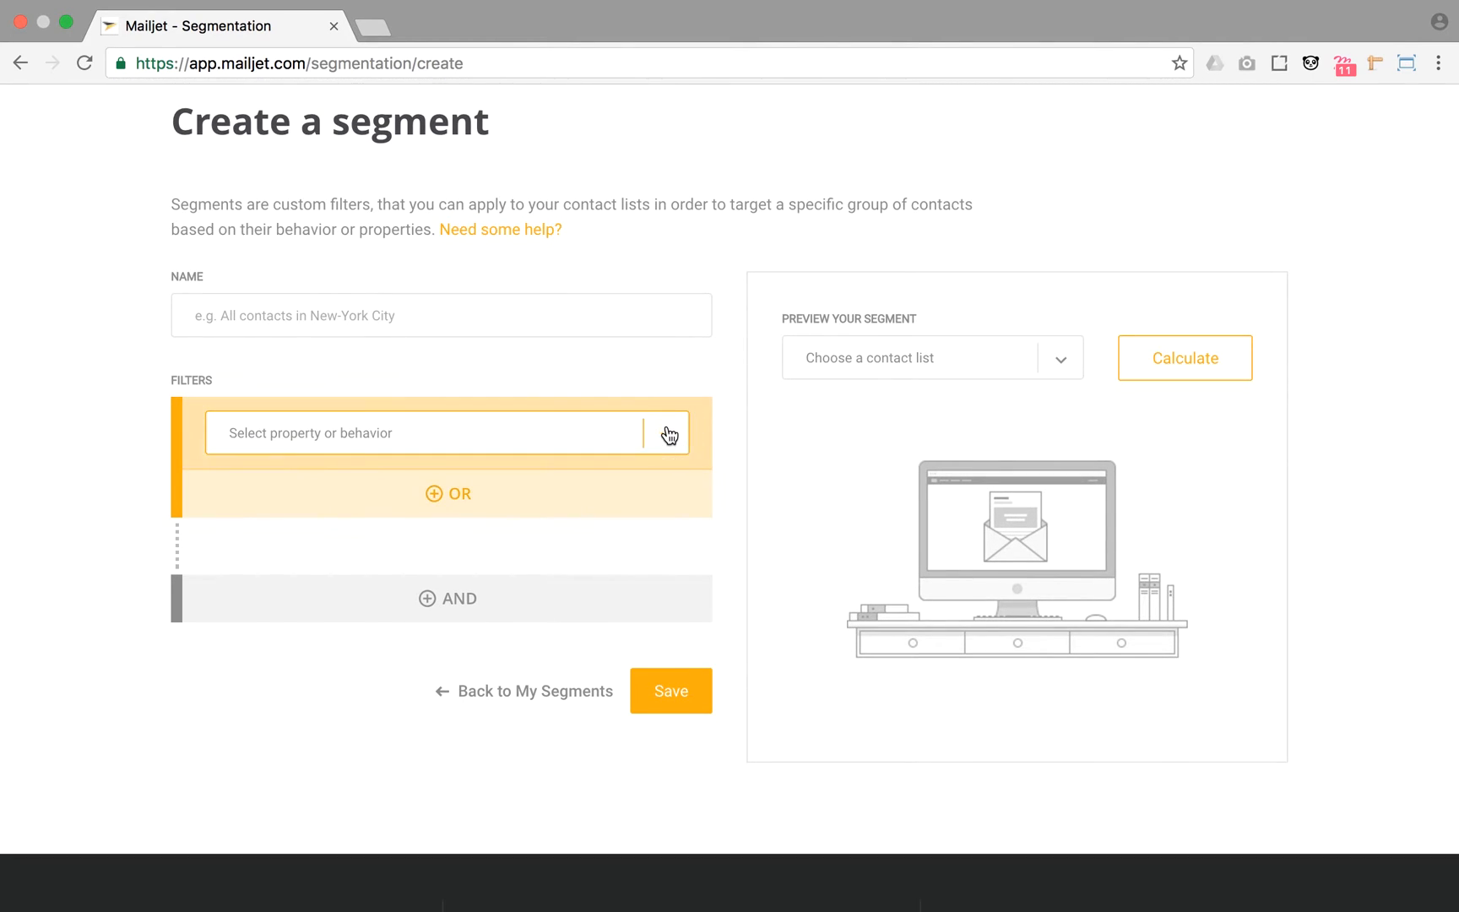
click(428, 432)
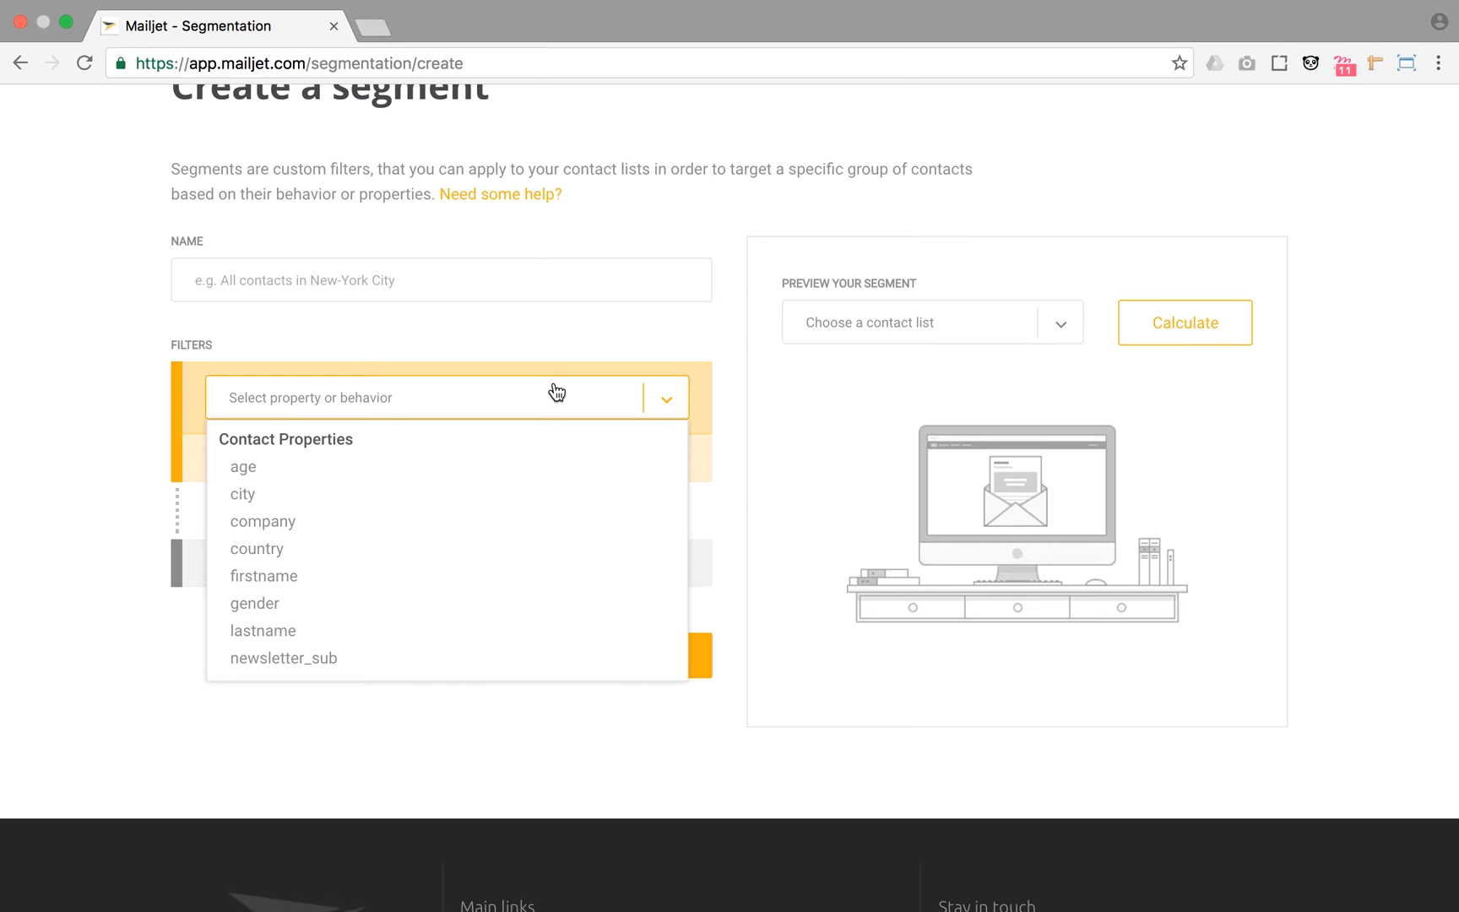
Name the segment 'NY promotional campaign' and preview it against 'NY city Promo (1066)'.
click(441, 279)
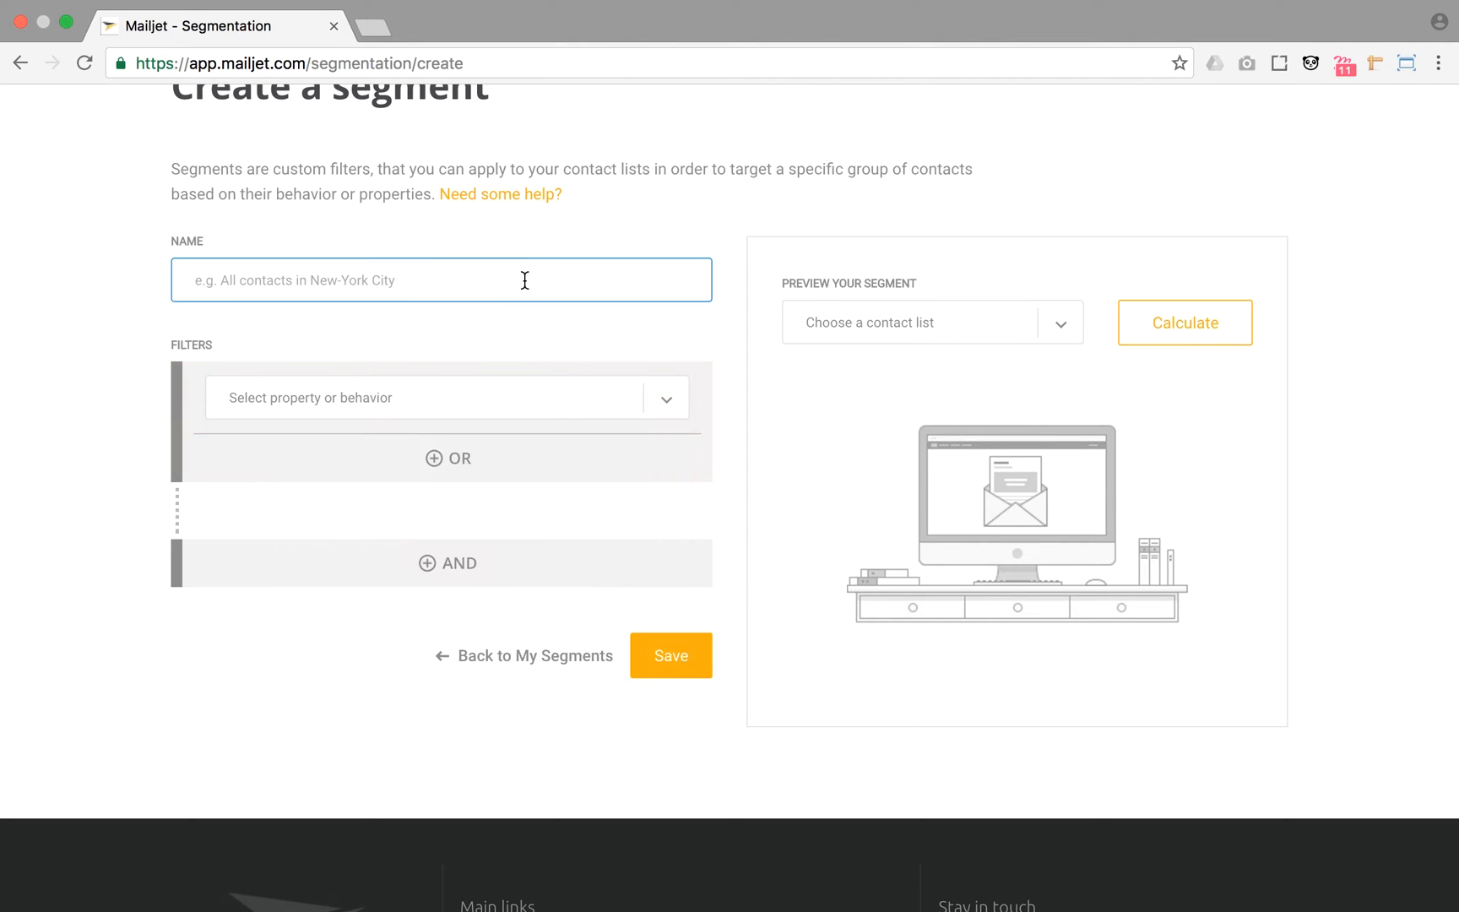
text(NY promotional)
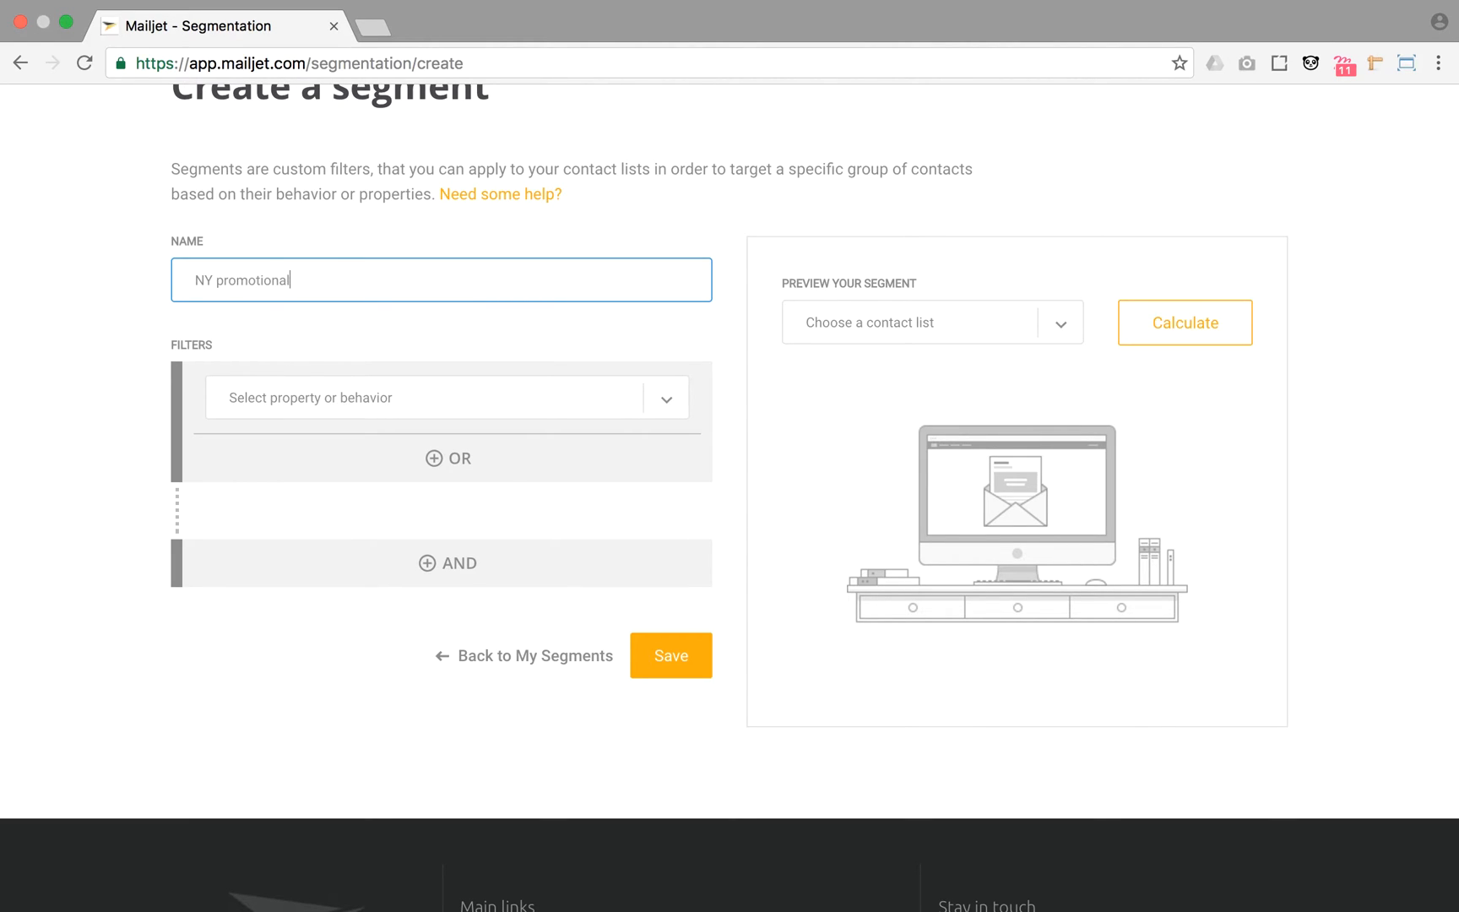
text(campaign)
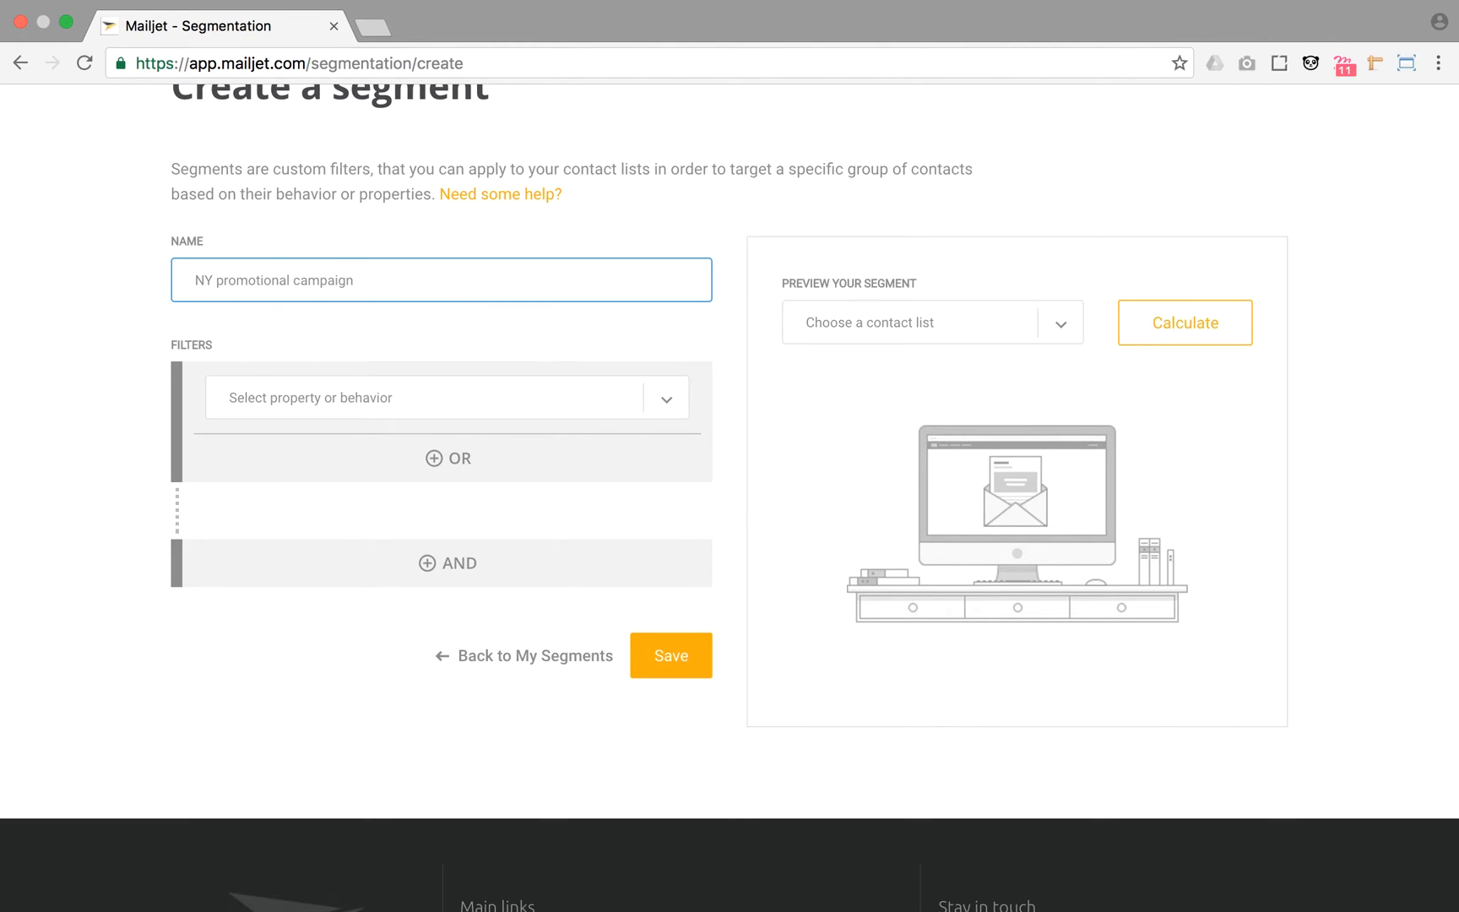
click(931, 322)
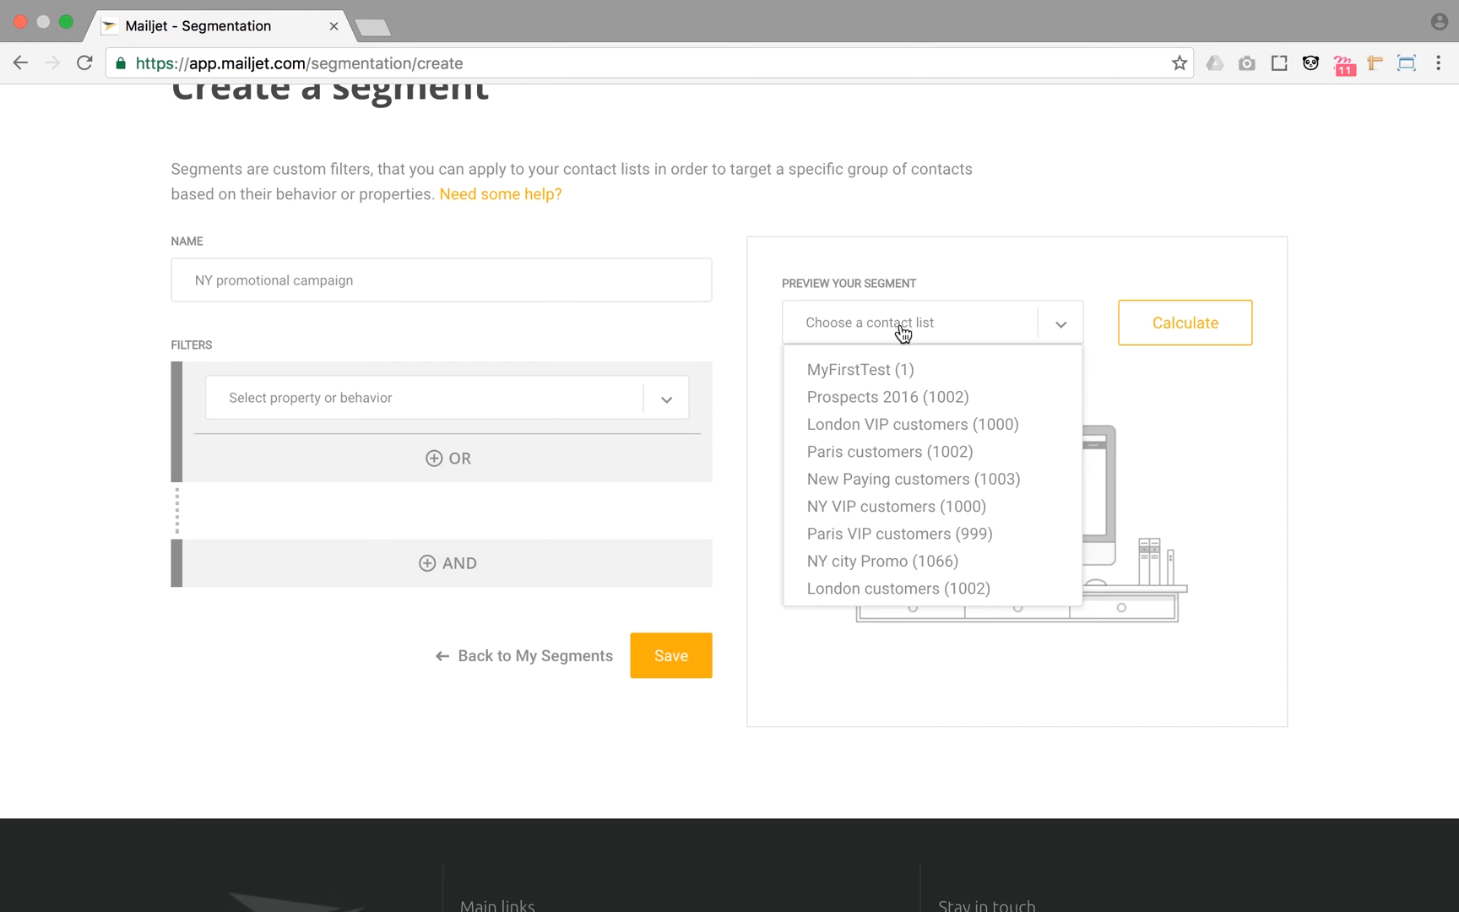
mouse_move(912, 425)
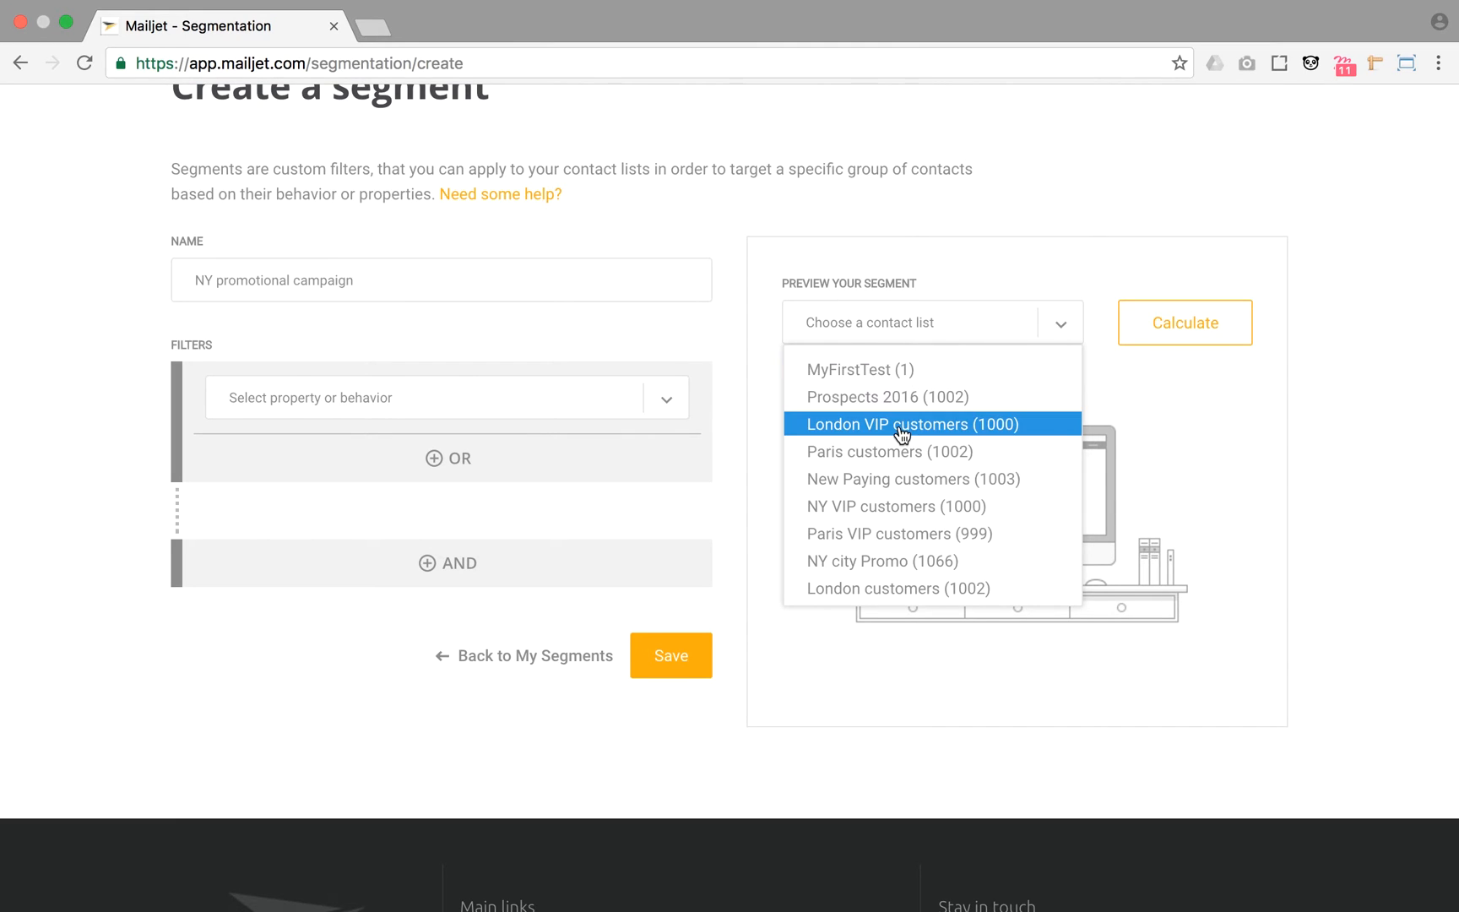
click(881, 560)
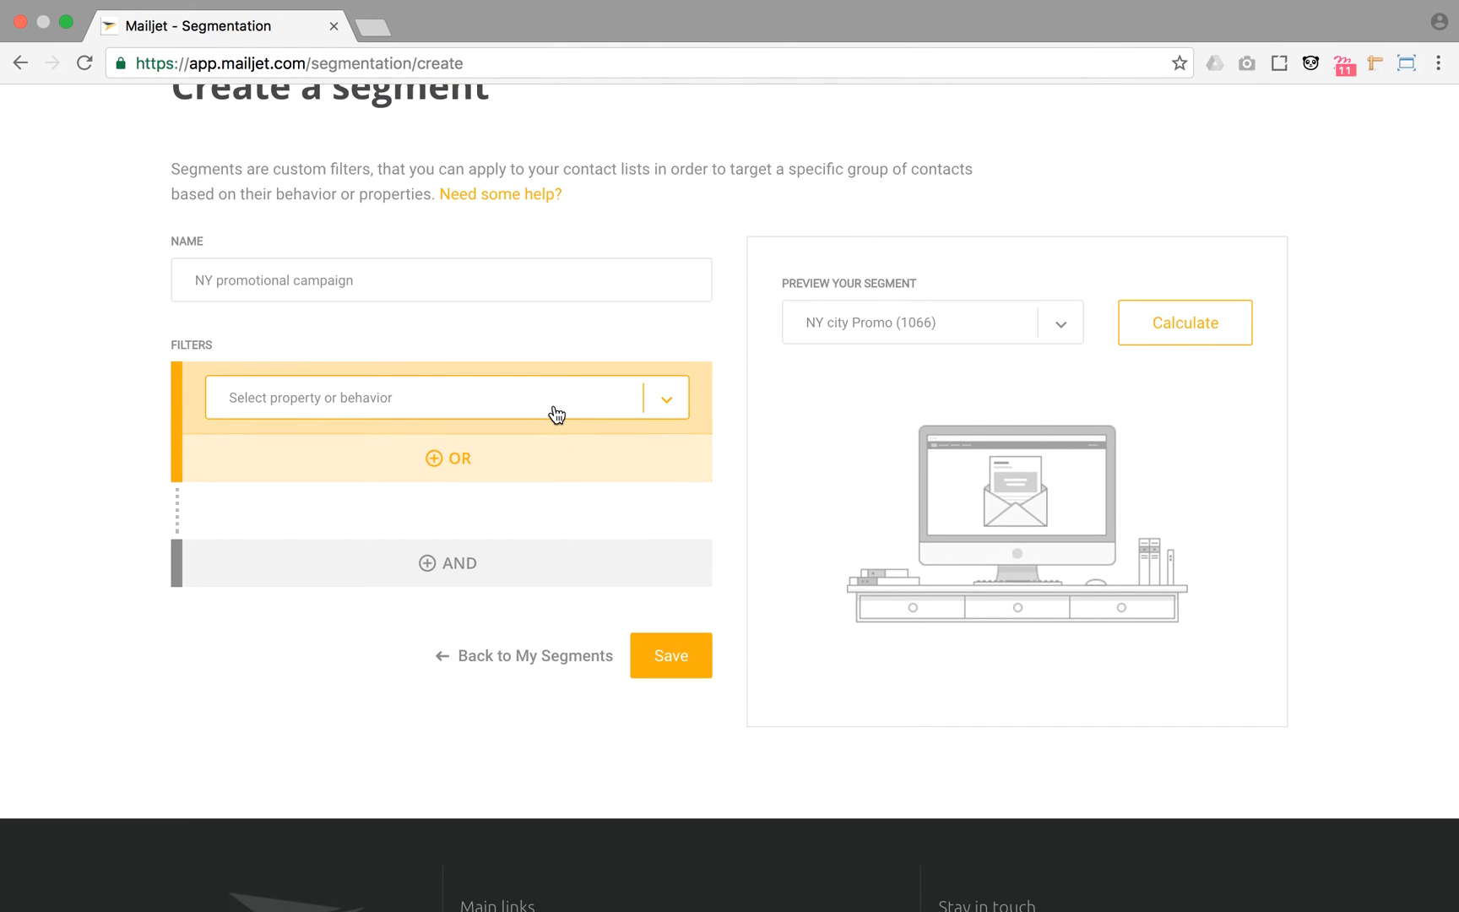
Add a 'Not opened in the last 30 days' filter and a second AND condition.
click(447, 398)
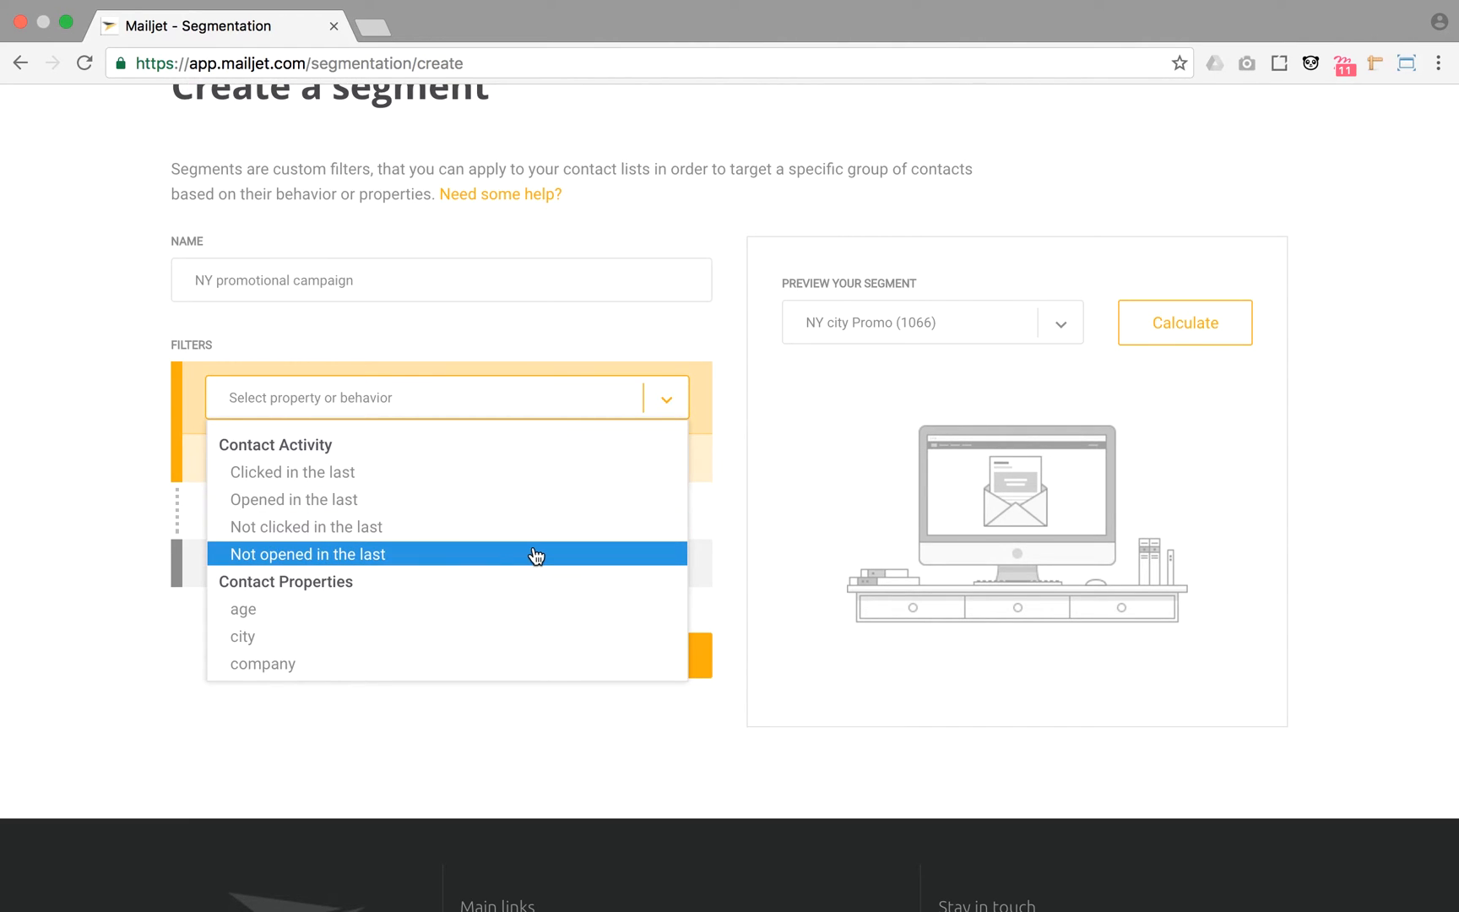
click(308, 554)
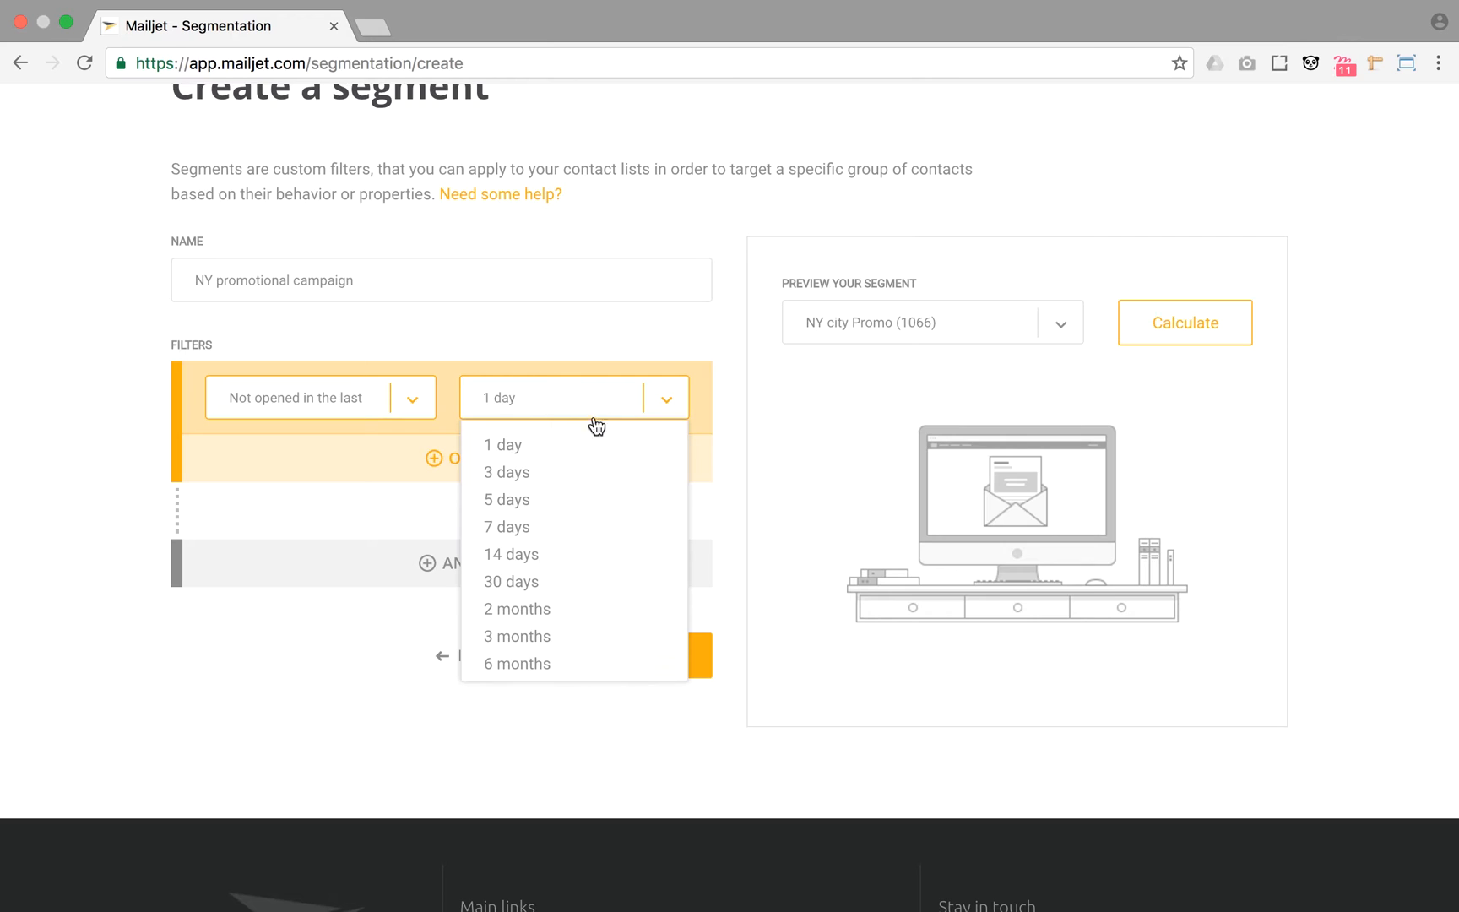
click(511, 581)
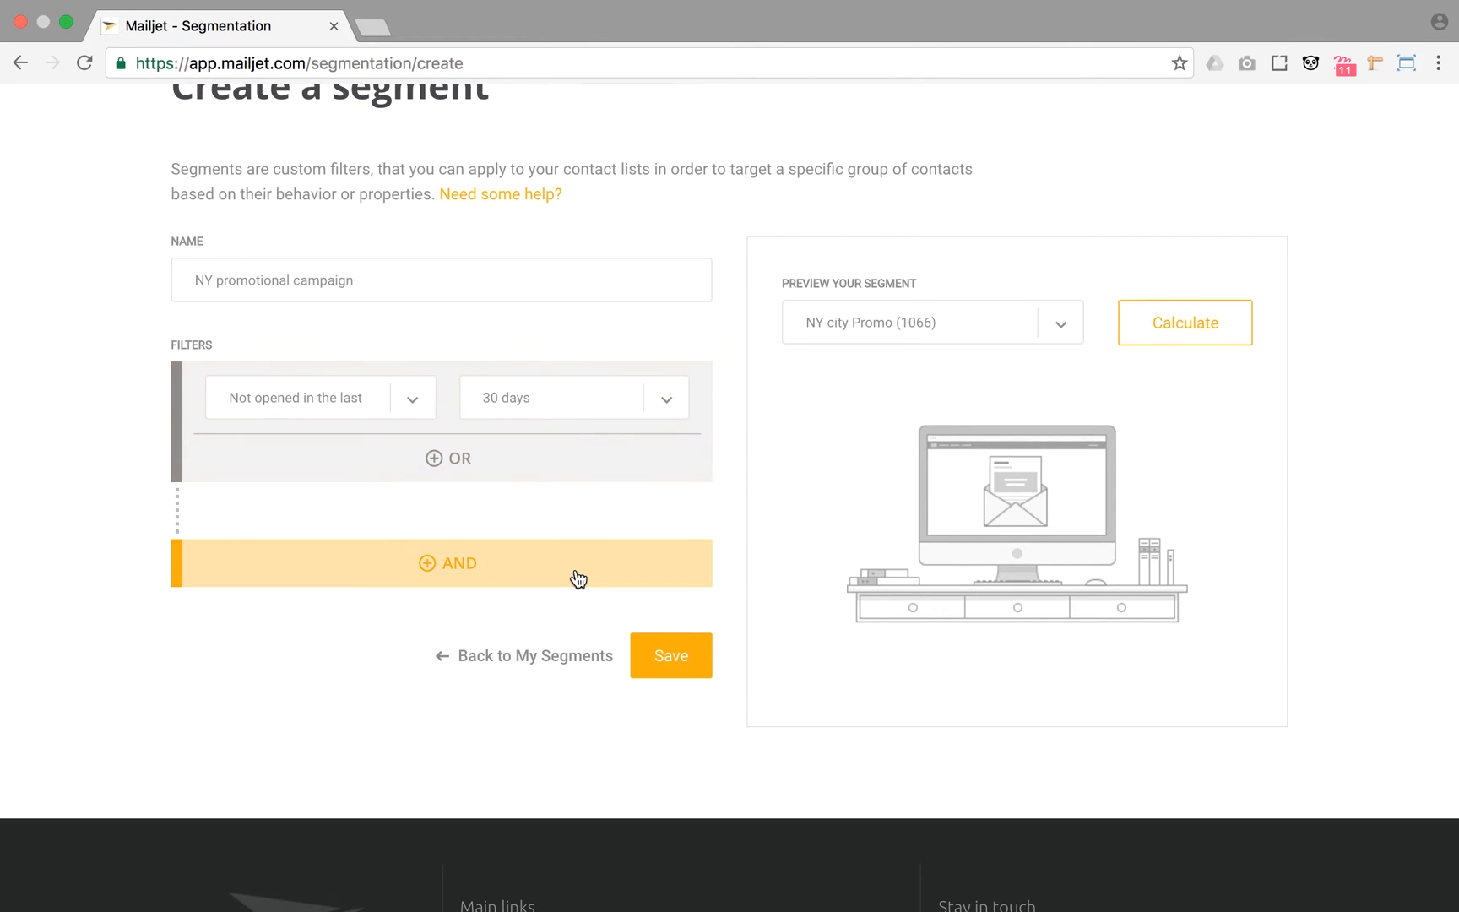
click(448, 562)
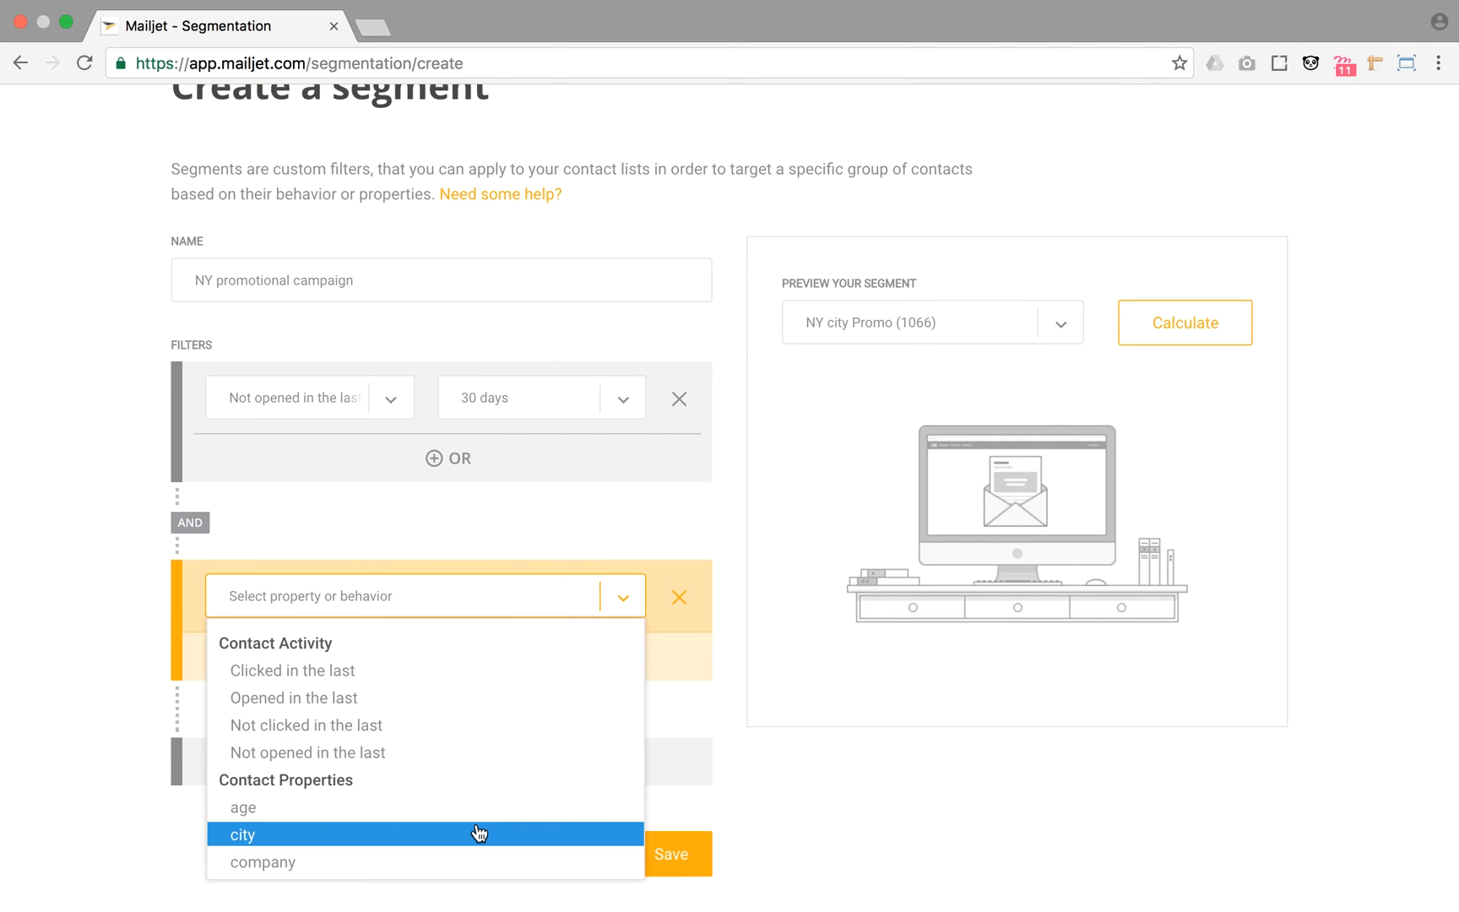
Set the second filter to city Is New-York.
click(243, 834)
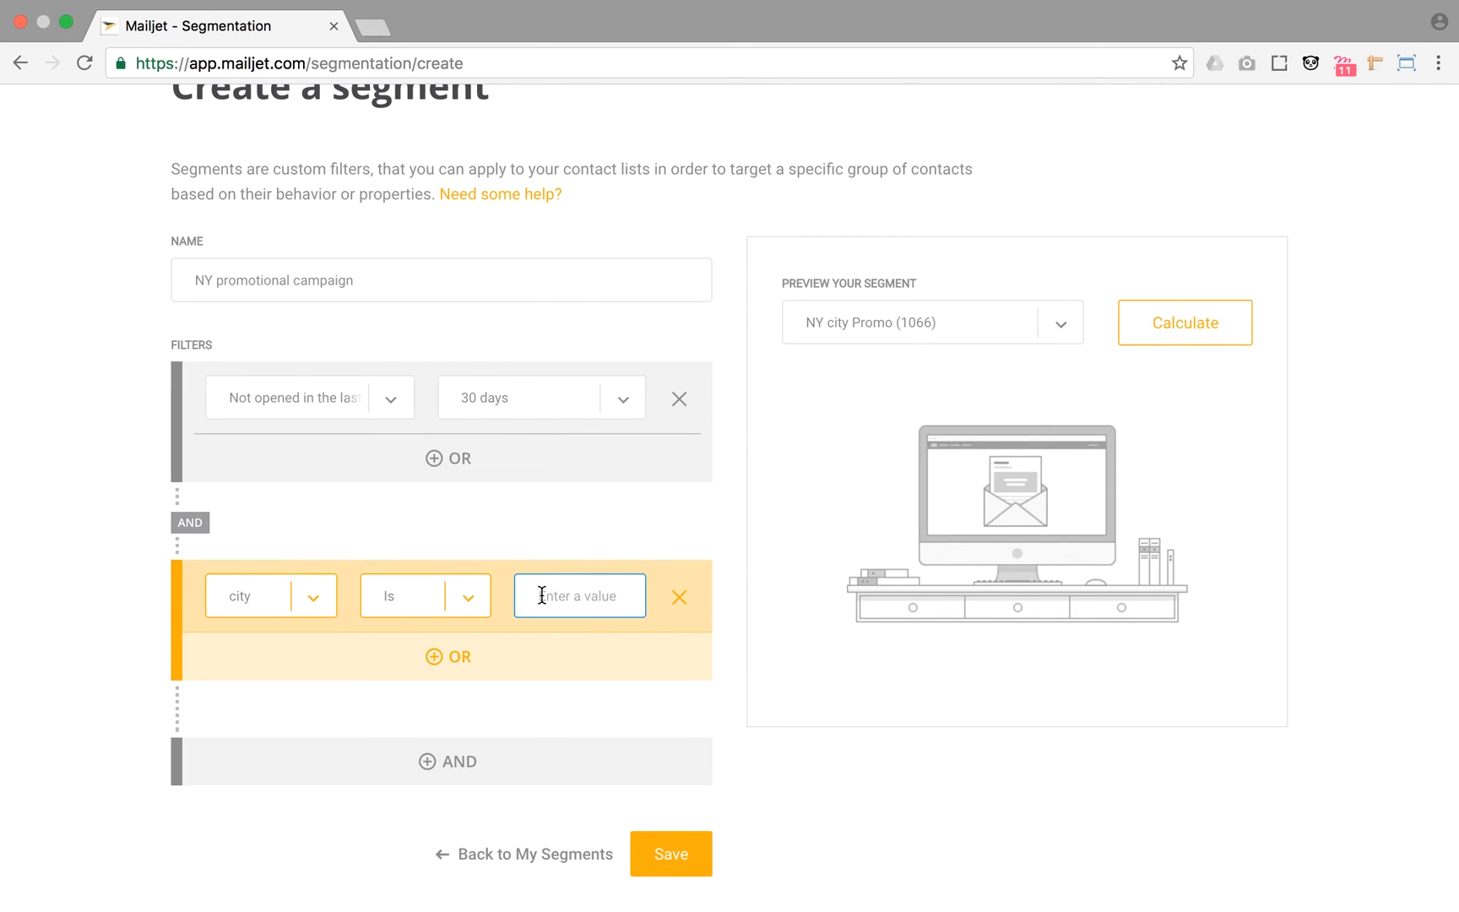
text(New-York)
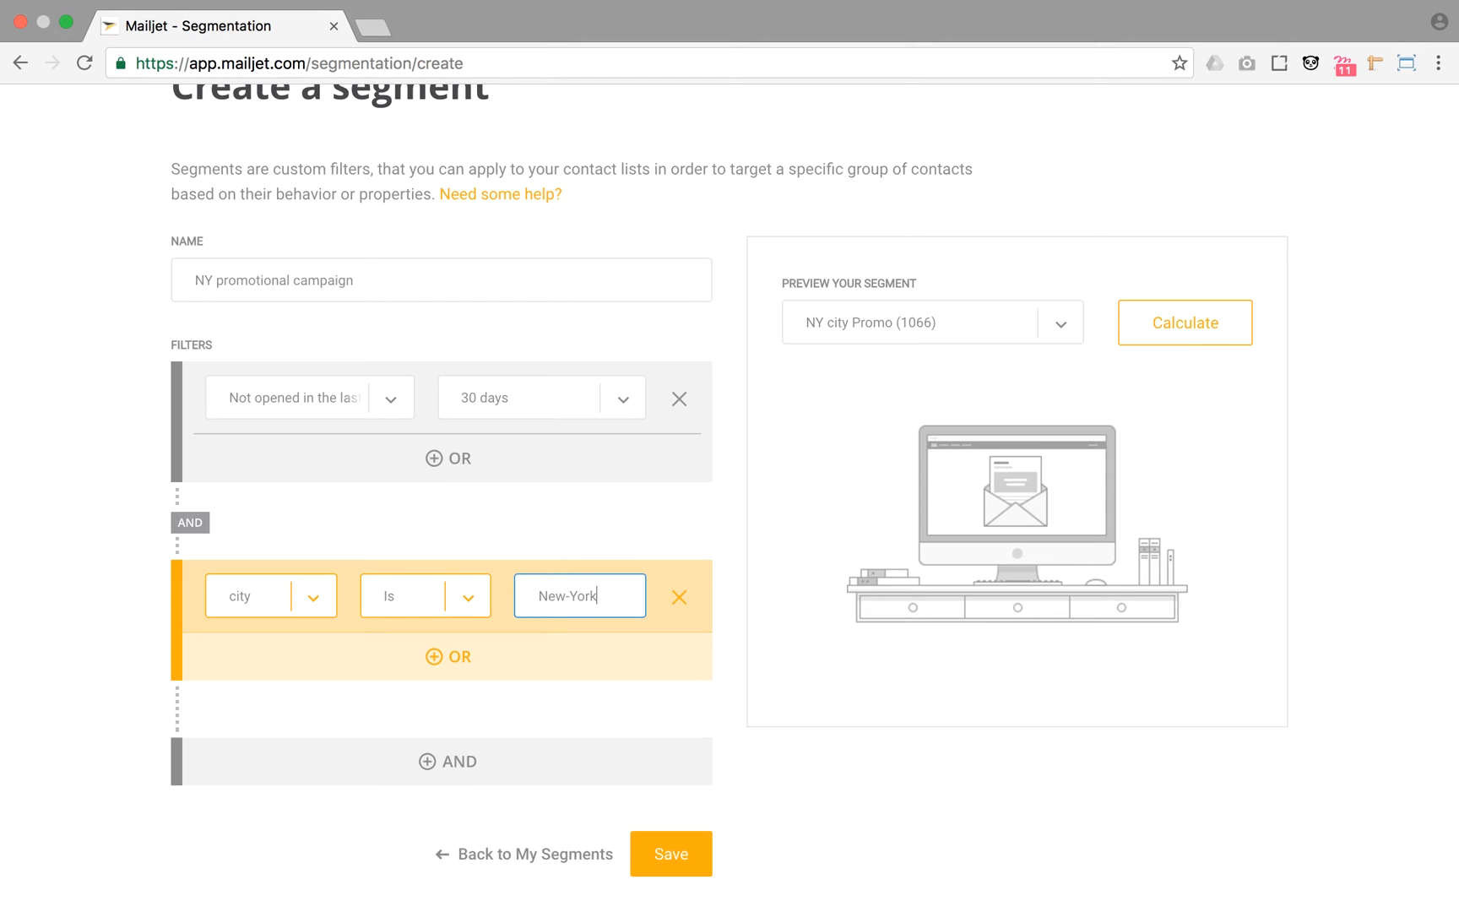
mouse_move(548, 595)
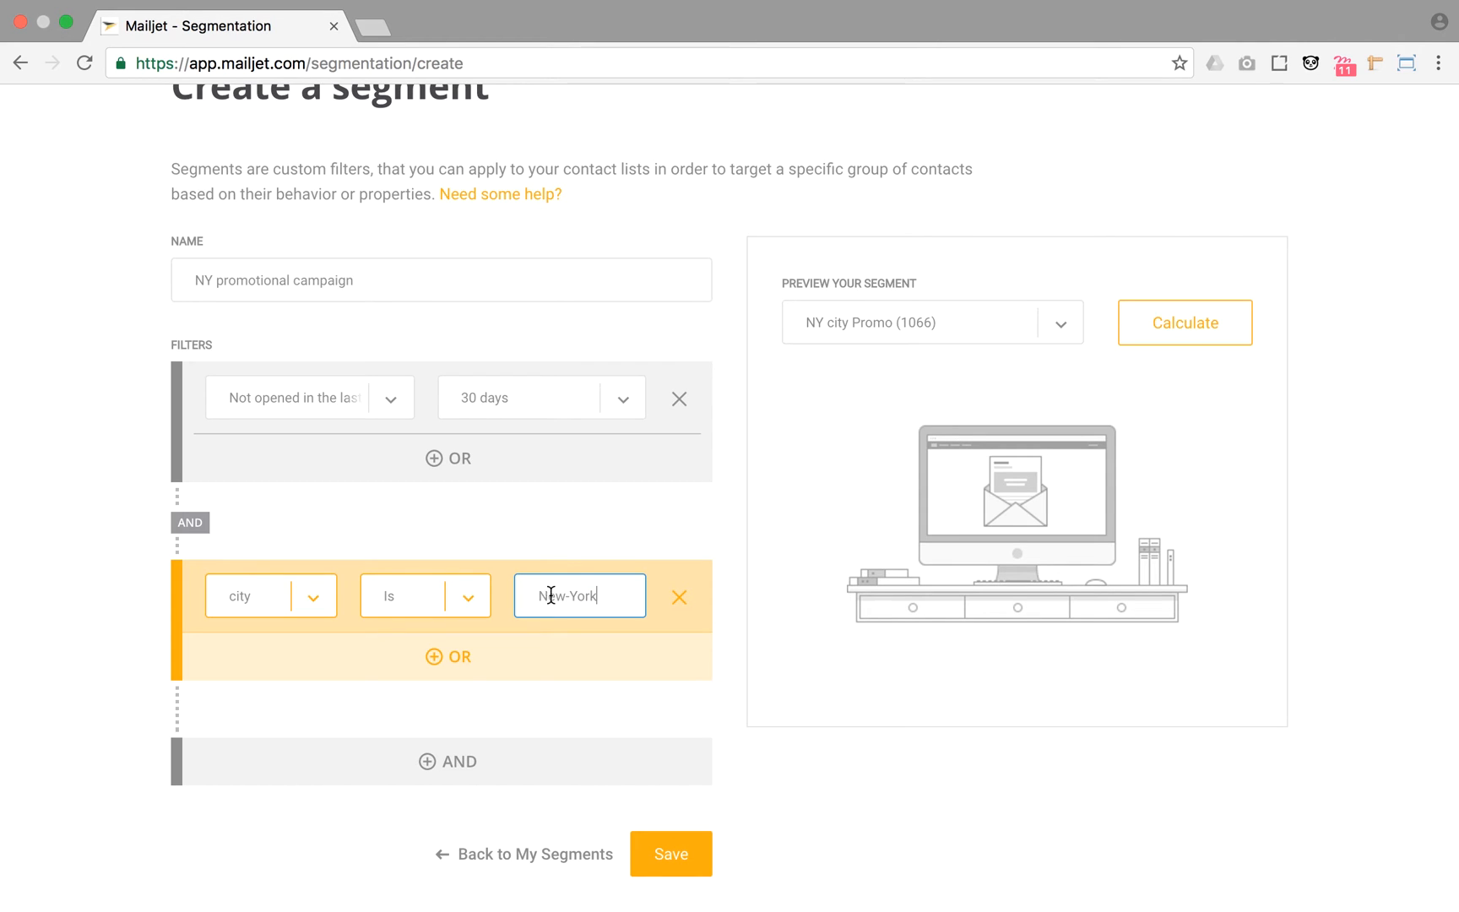
click(840, 494)
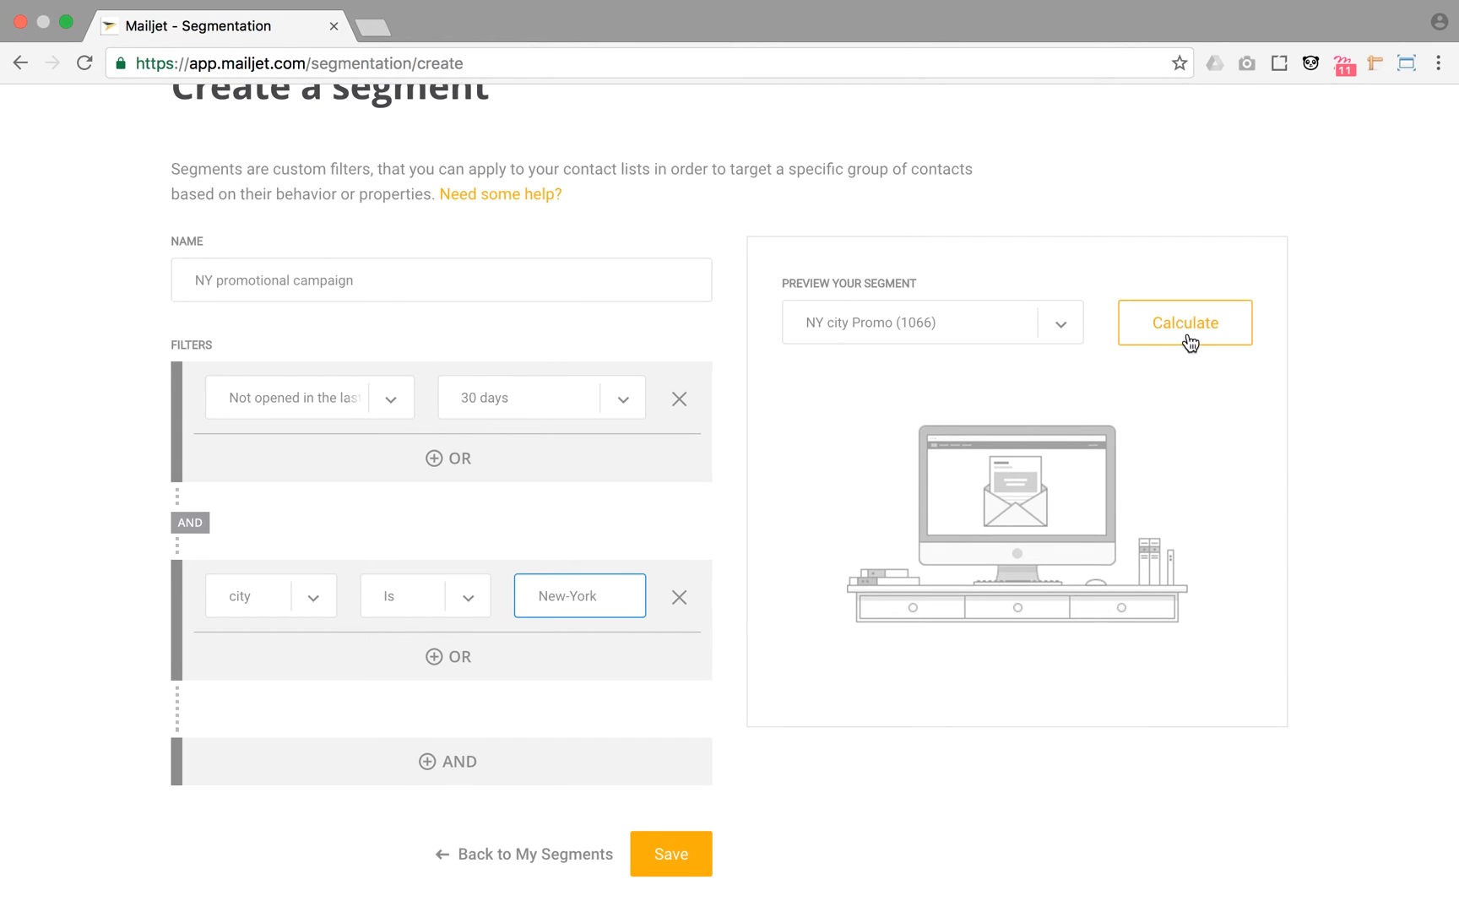
Calculate and save the segment, then delete Paris November Sales and Prospects London.
click(1185, 321)
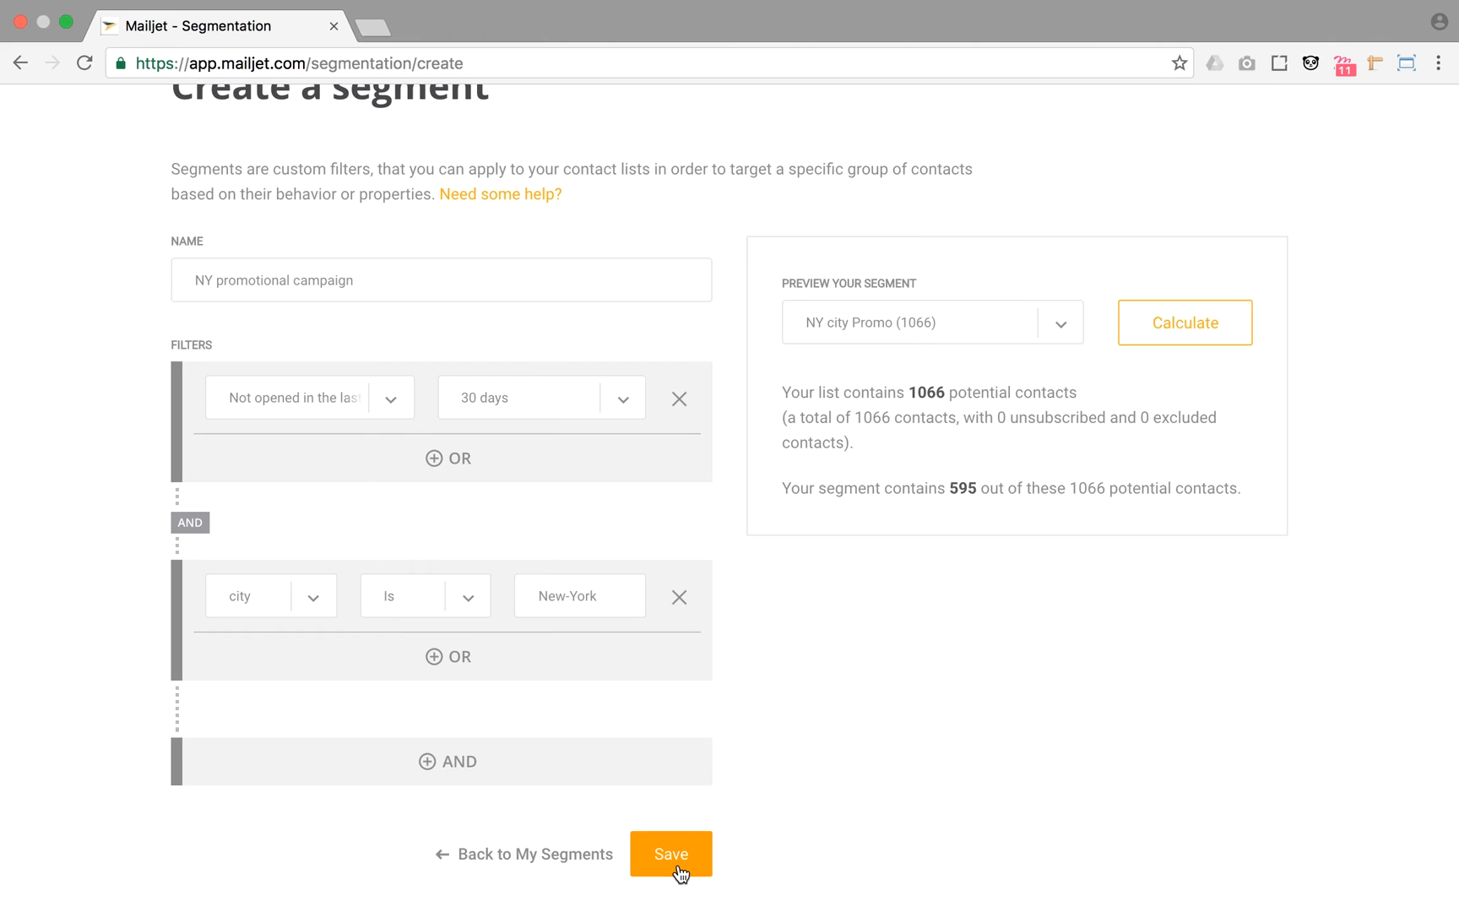
click(671, 854)
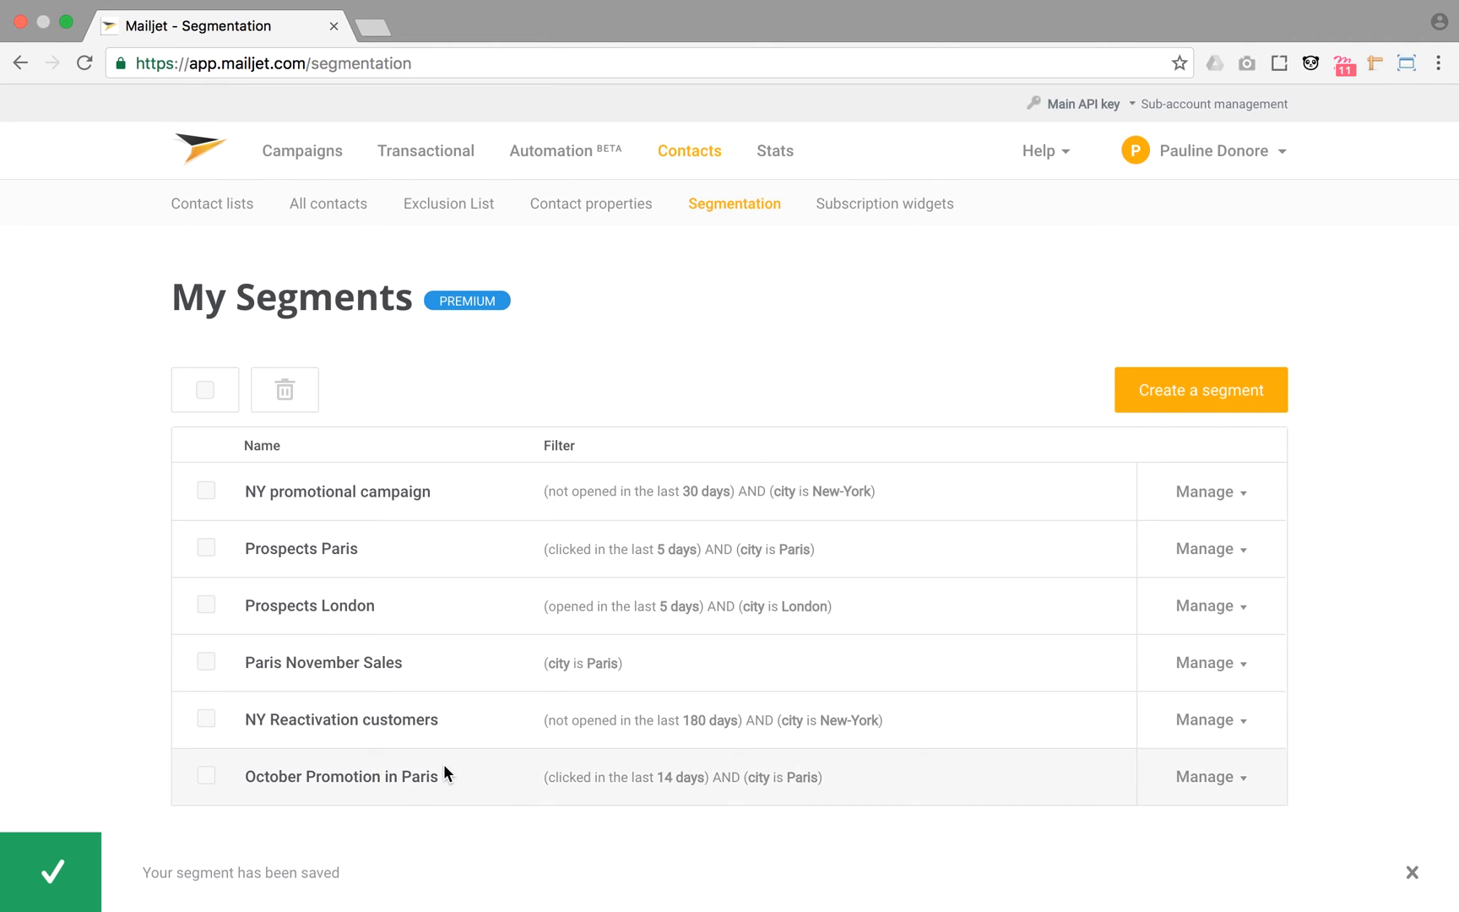
click(206, 662)
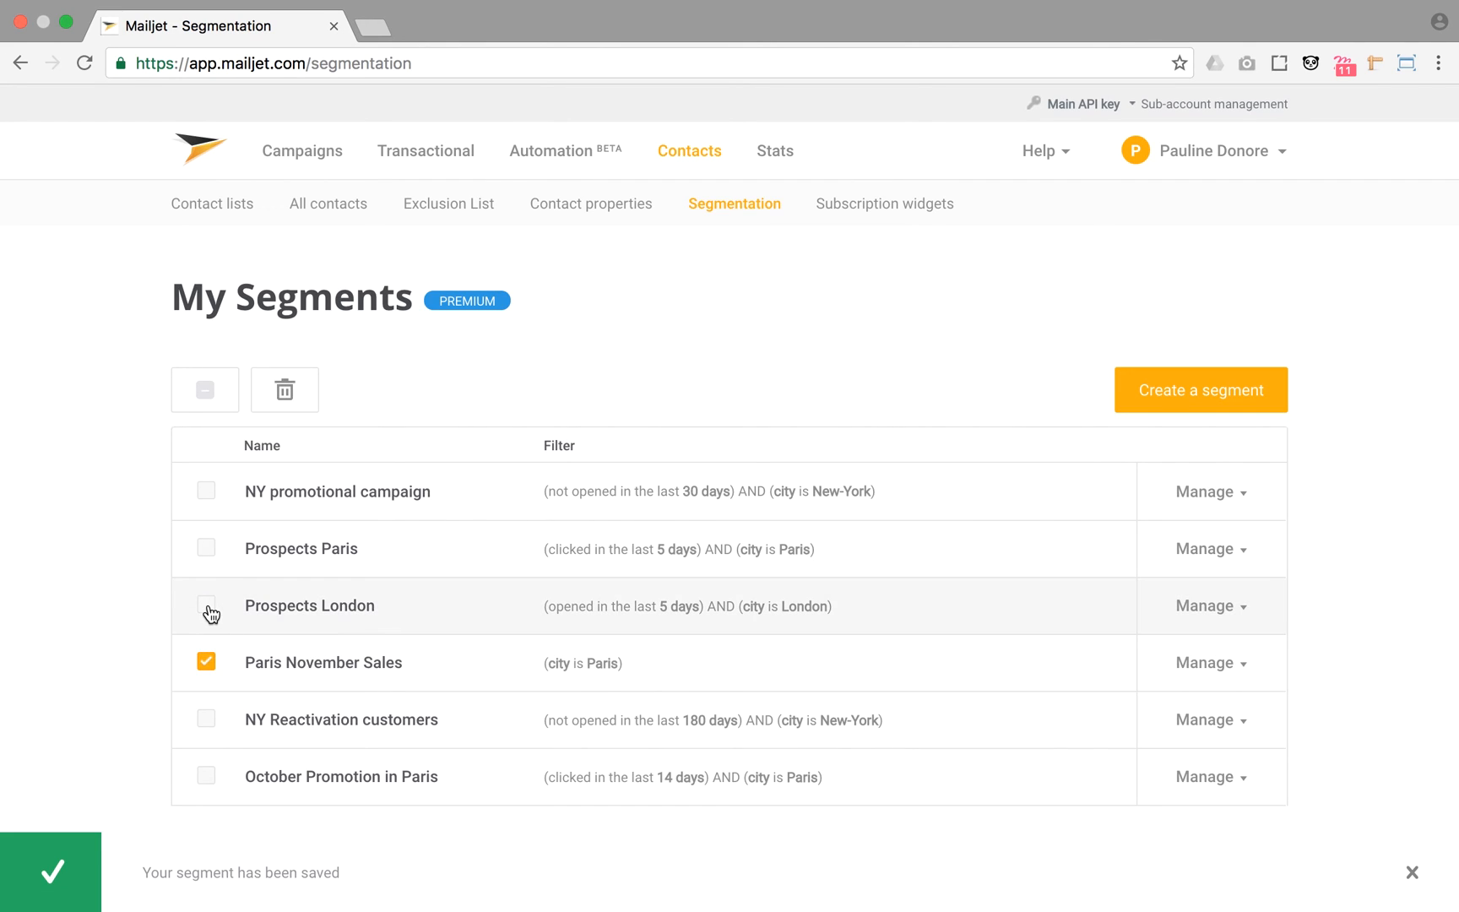
click(284, 390)
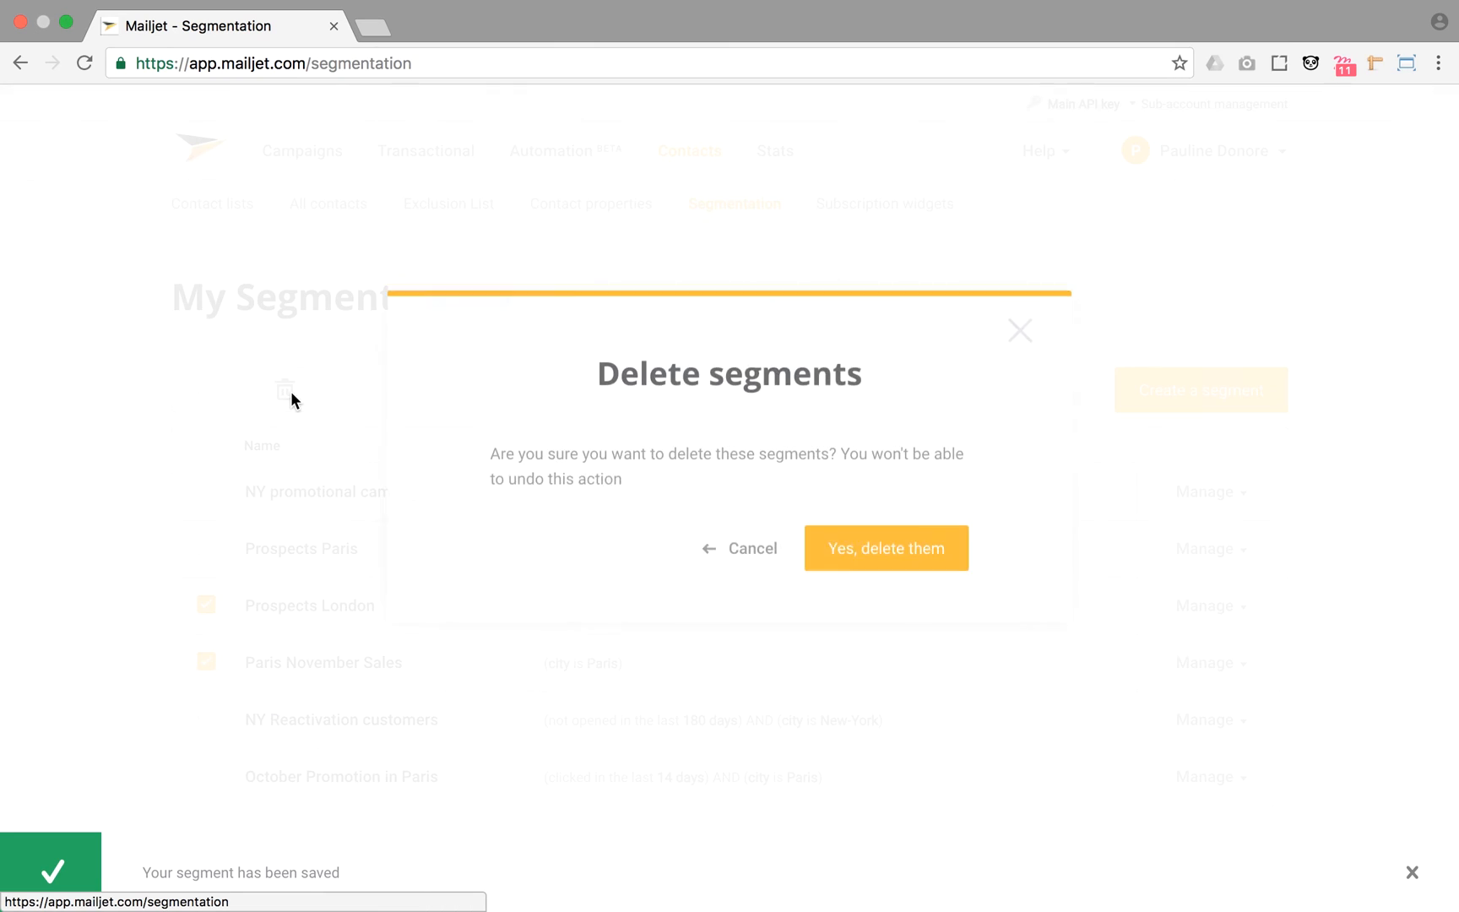
click(885, 548)
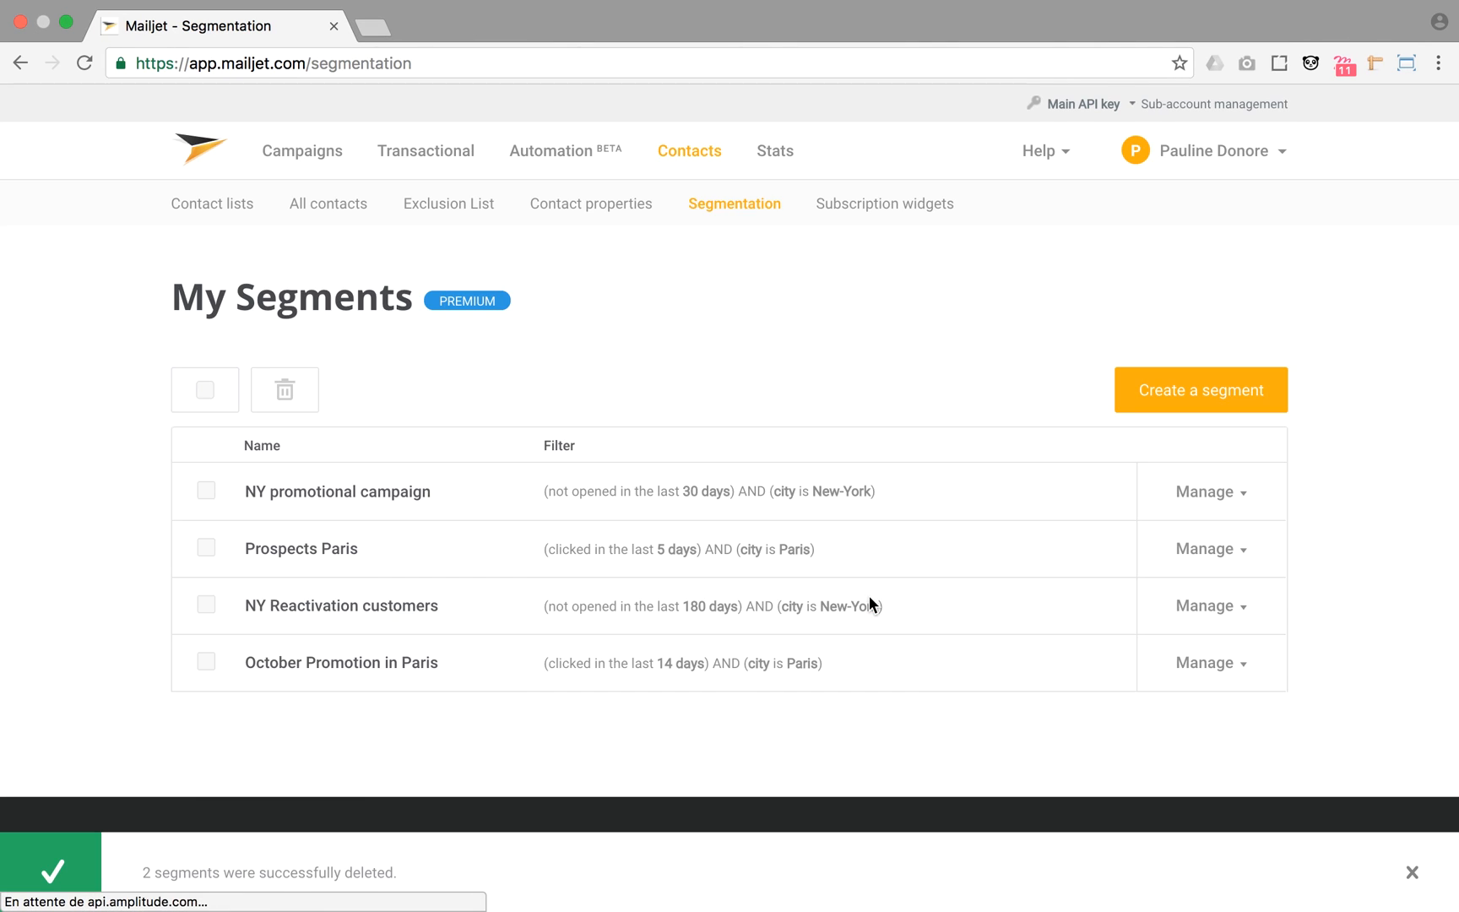
Open the Manage options for the NY Reactivation customers segment.
click(1211, 605)
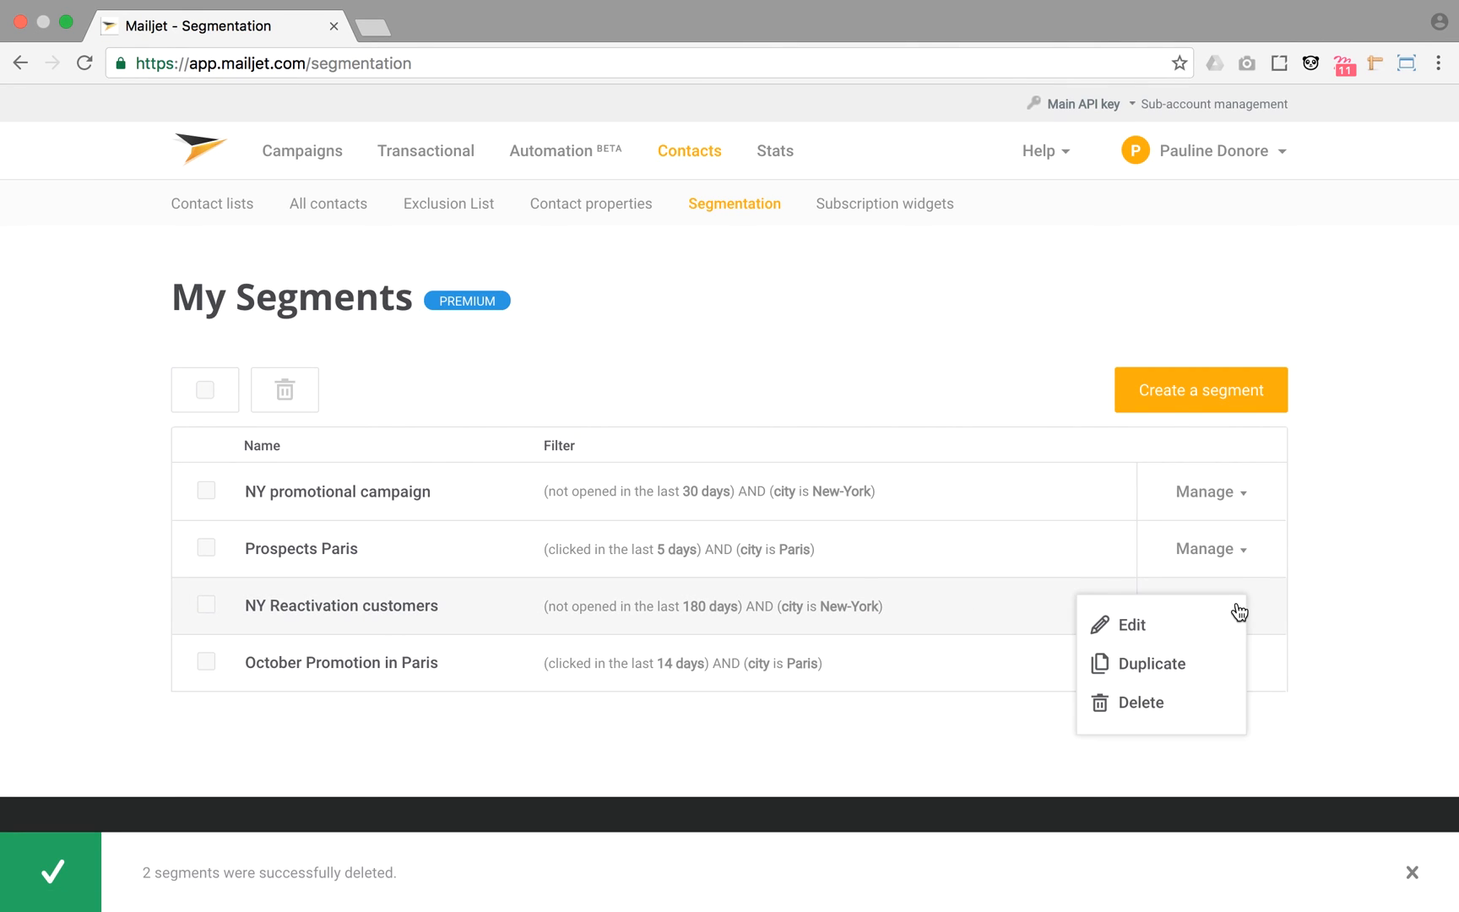
mouse_move(1151, 664)
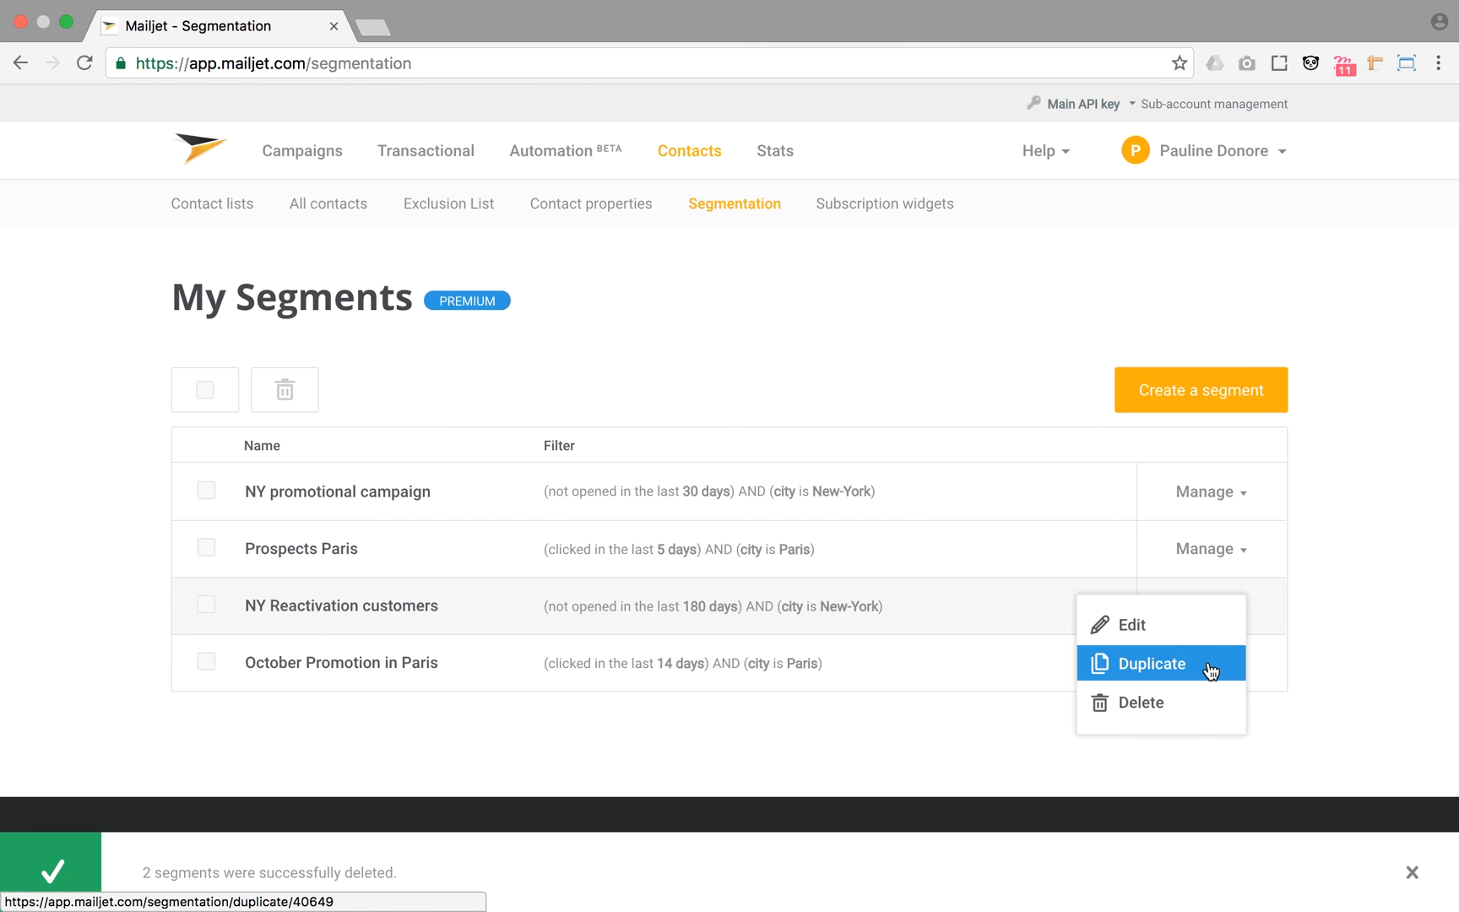
mouse_move(1210, 668)
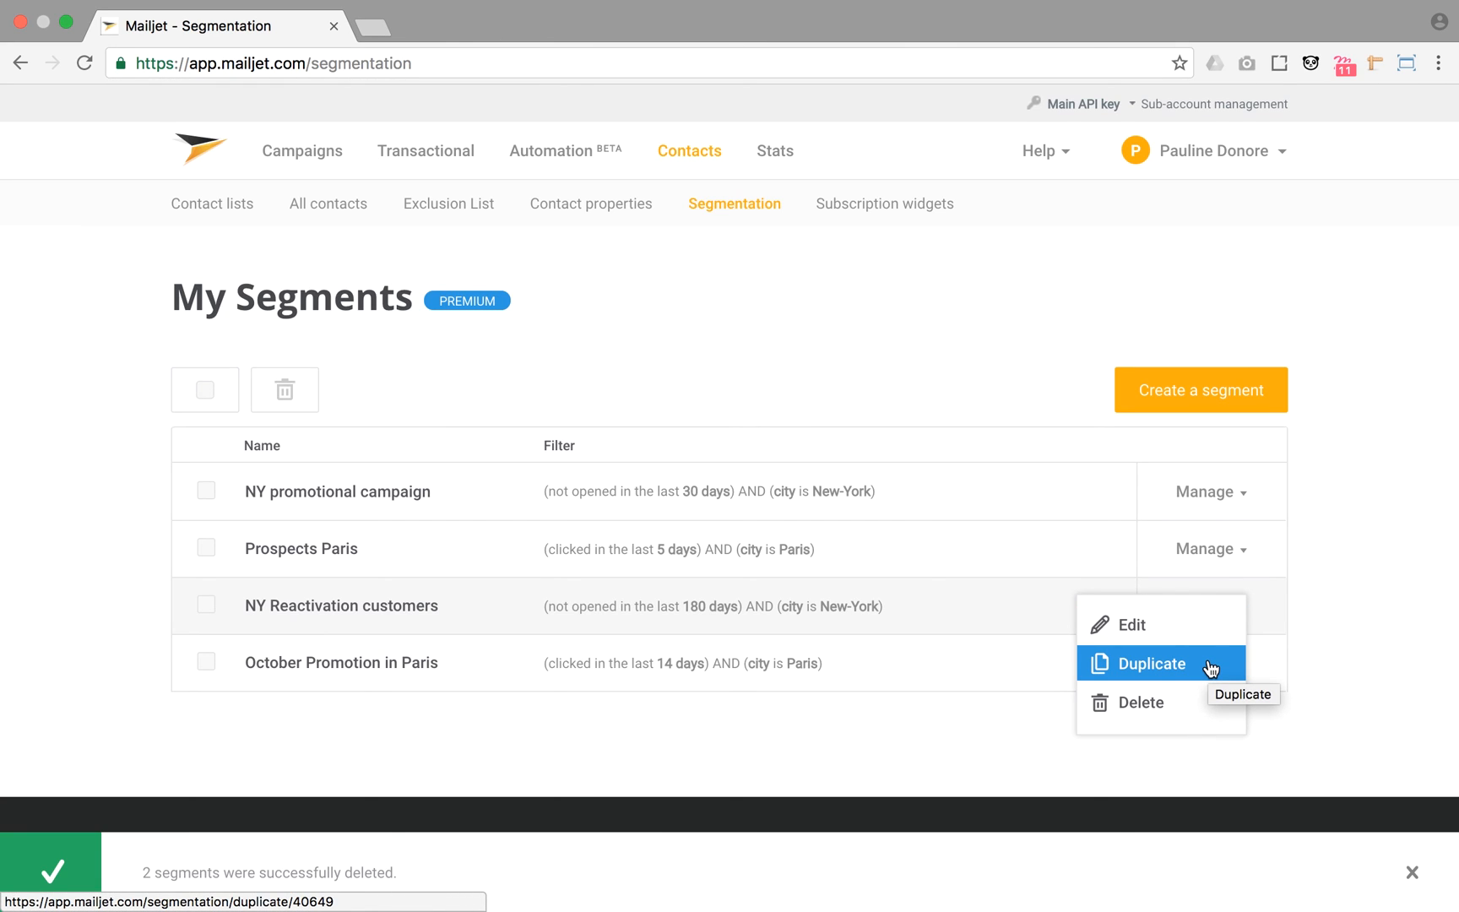